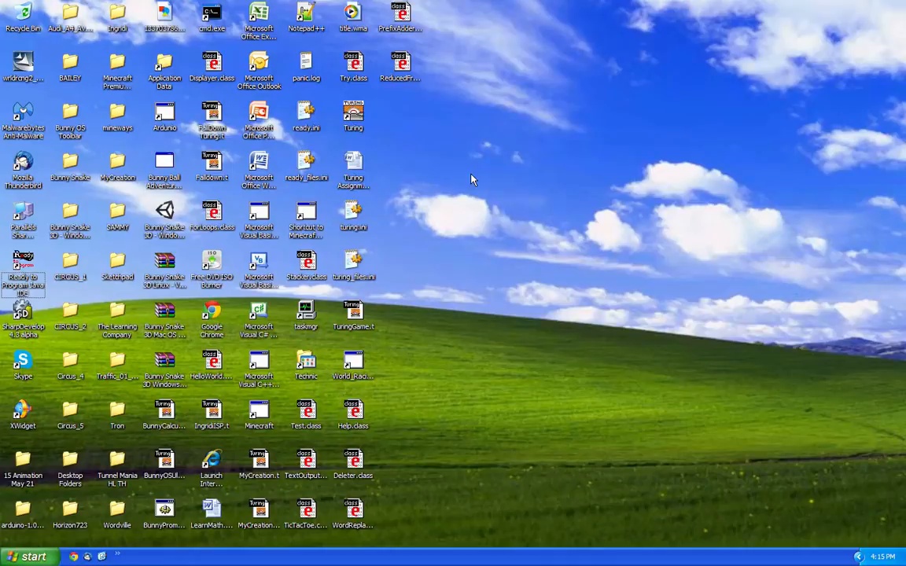
pyautogui.moveTo(24, 264)
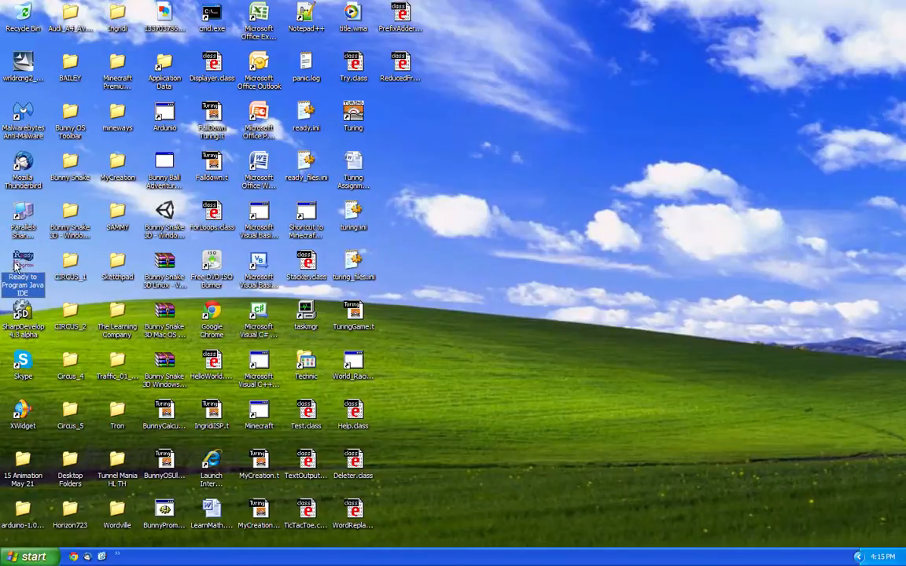
# - Launch the Ready to Program IDE and type practice text into the empty editor
pyautogui.doubleClick(22, 263)
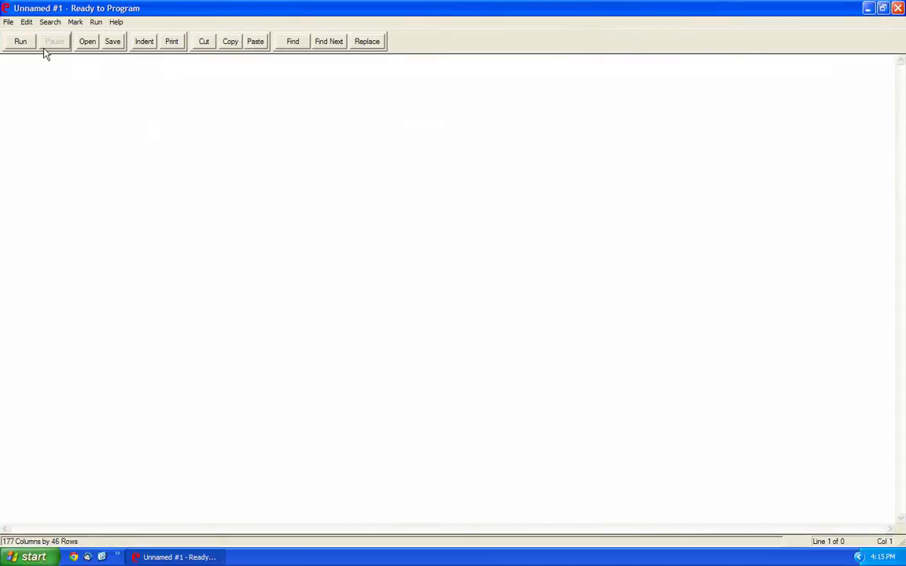
pyautogui.click(8, 21)
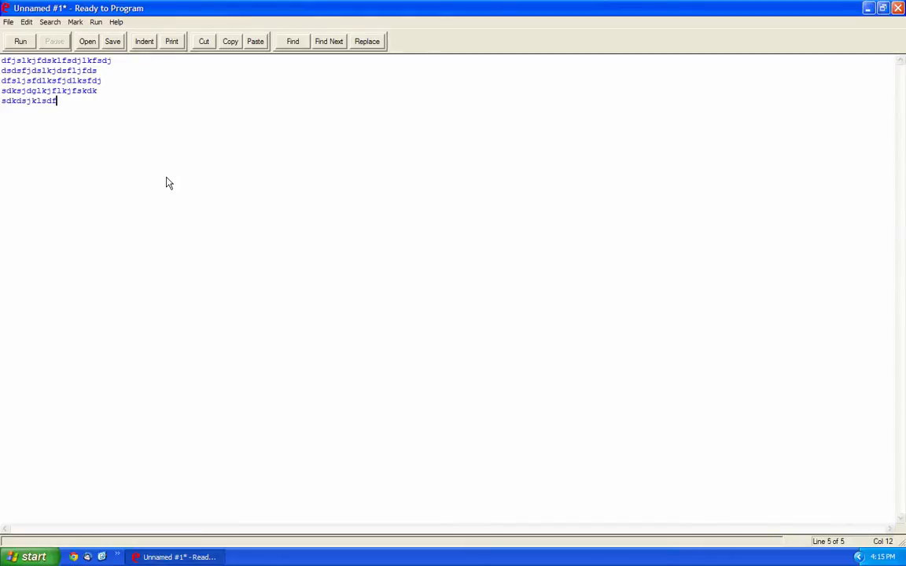
pyautogui.write('lksdfjdlsfkdlksfjlksdf;')
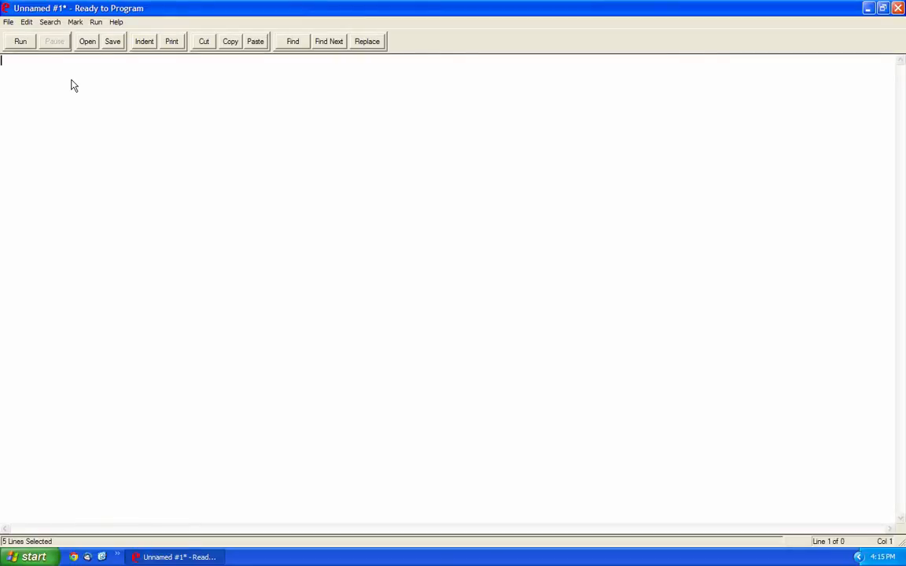
# - Start a new HSA Console Application Template from the File menu with class name HelloWorld
pyautogui.click(9, 22)
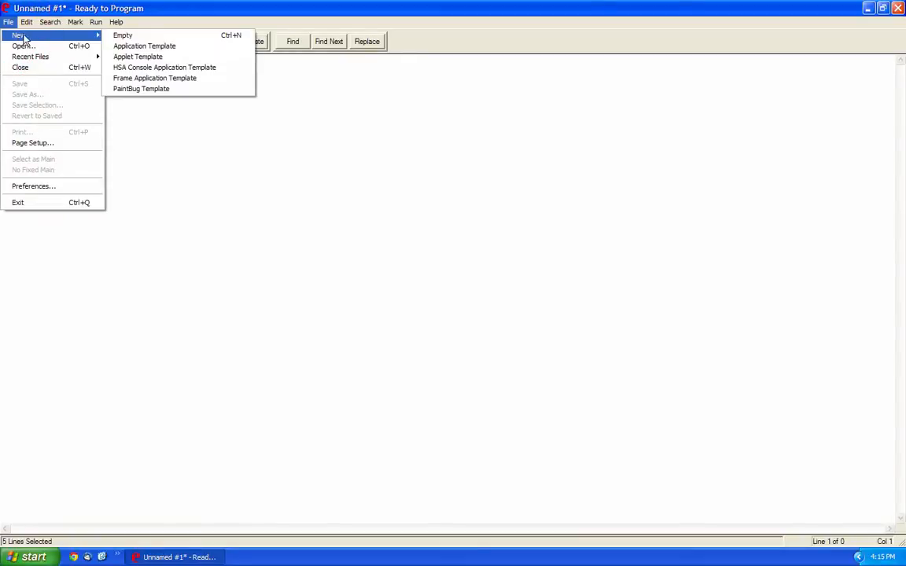
pyautogui.moveTo(164, 67)
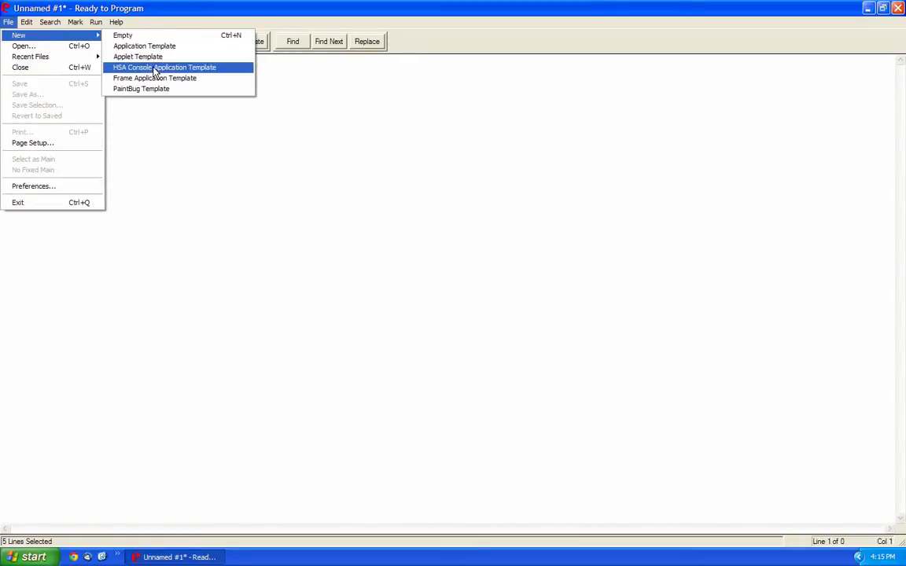
pyautogui.click(164, 67)
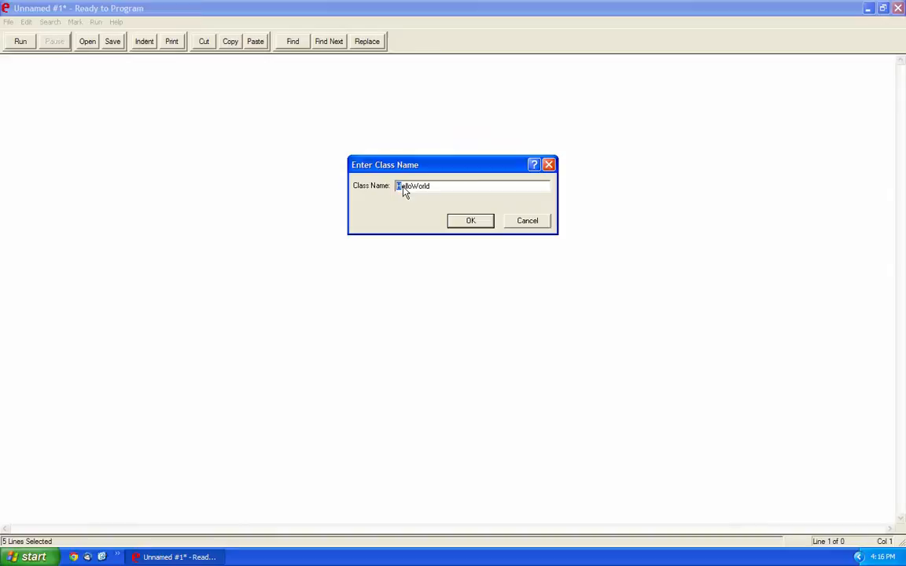
pyautogui.click(466, 189)
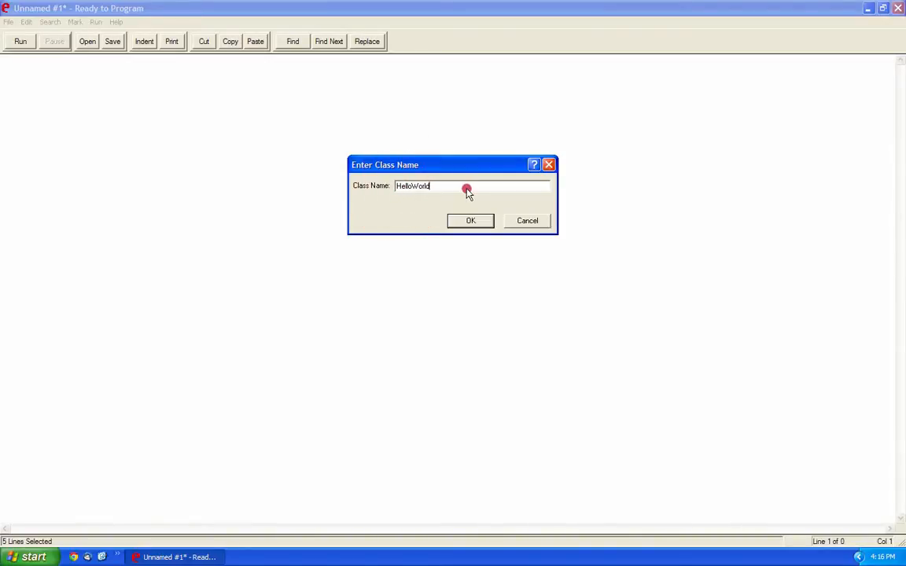
# - Confirm the HelloWorld class, run the template once, and close the empty console
pyautogui.click(470, 220)
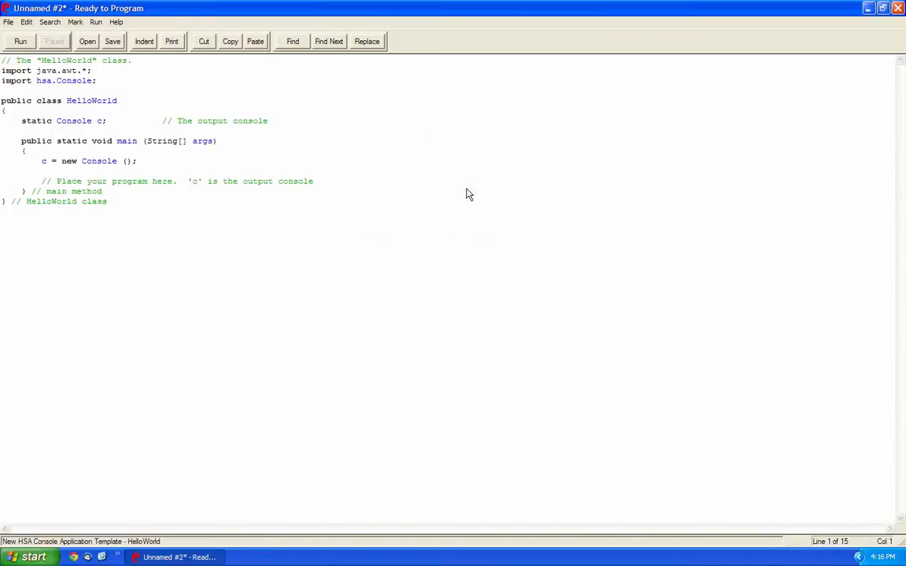
pyautogui.moveTo(140, 203)
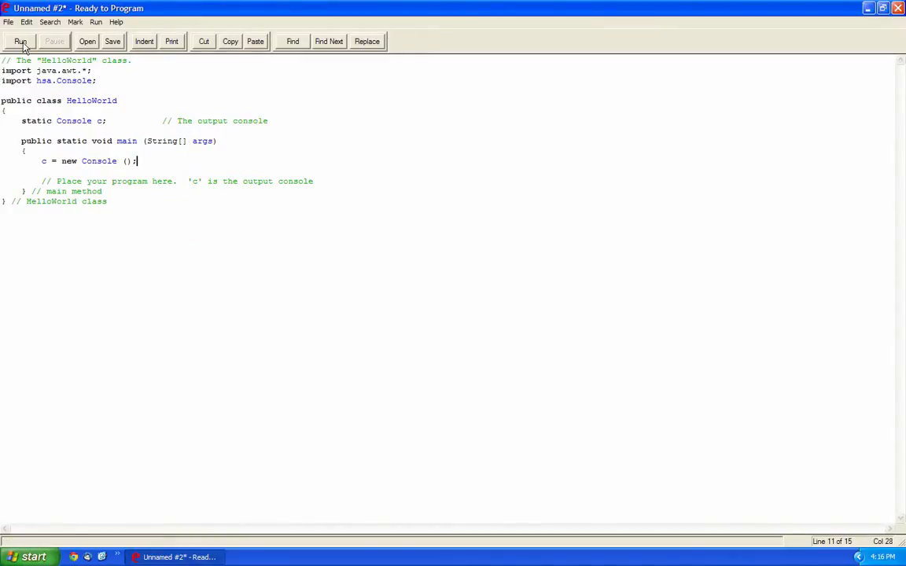
pyautogui.click(20, 41)
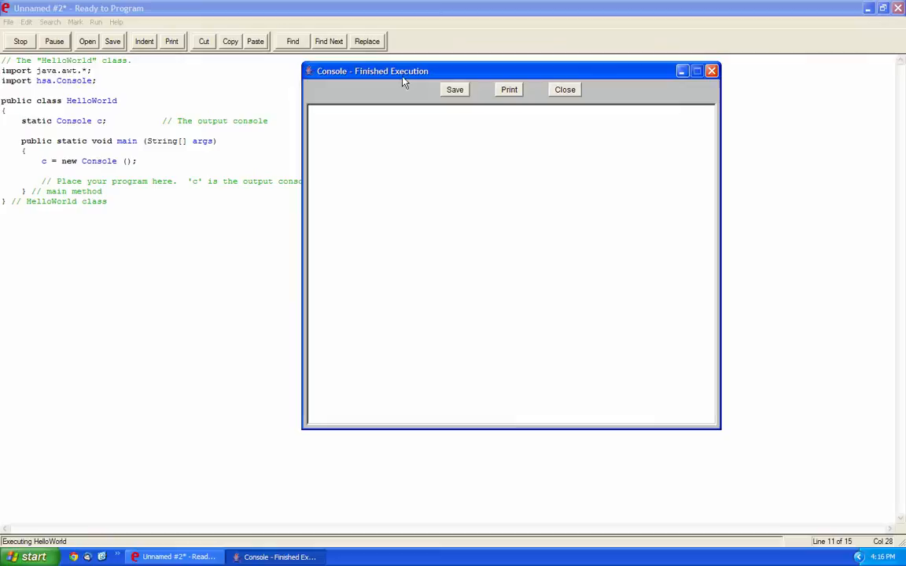
pyautogui.moveTo(535, 81)
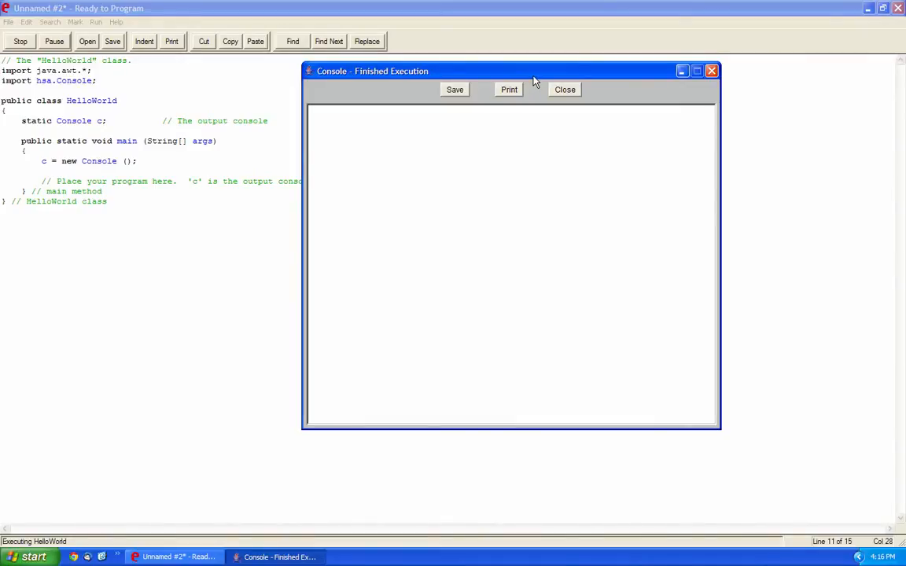
pyautogui.click(564, 89)
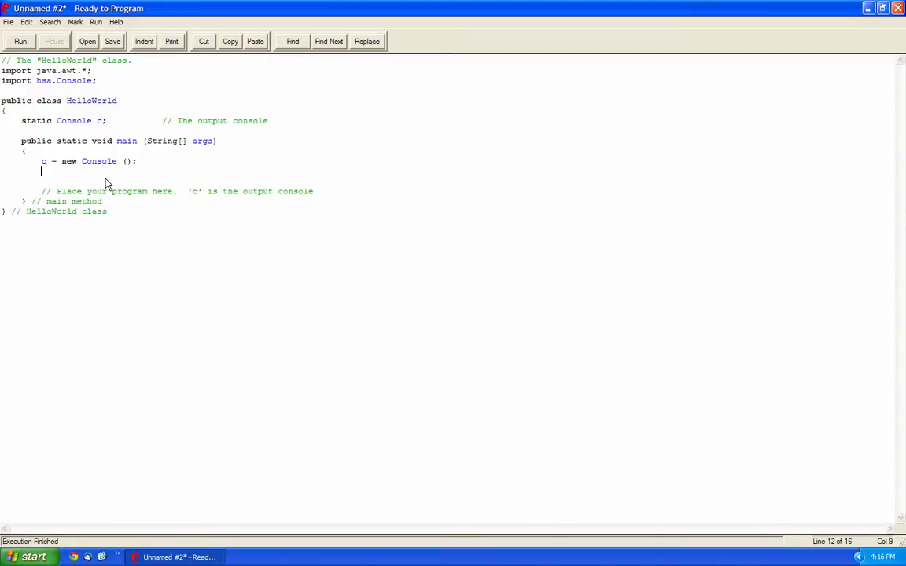
# - Add the statement c.println("Hello World"); after the console is created
pyautogui.write('c')
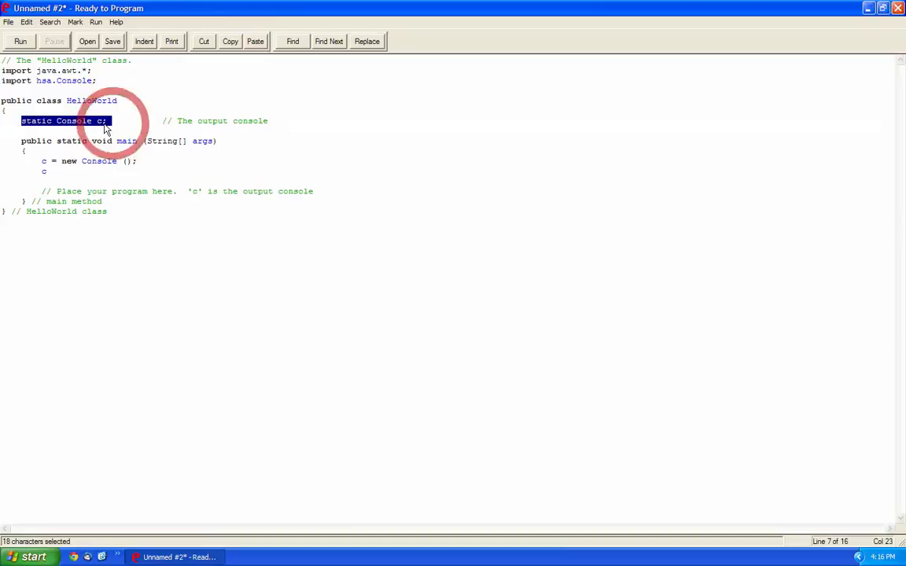
pyautogui.click(99, 121)
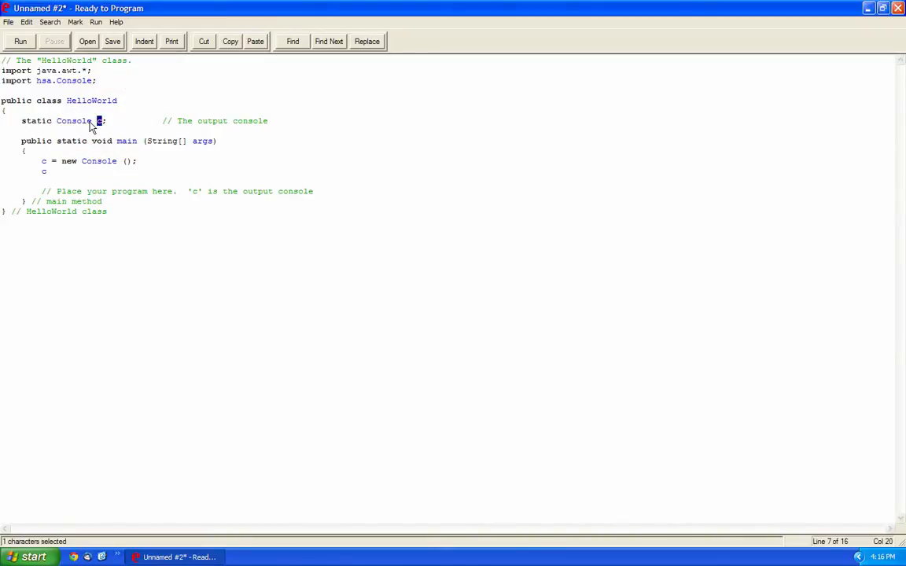
pyautogui.doubleClick(73, 120)
pyautogui.write('.p')
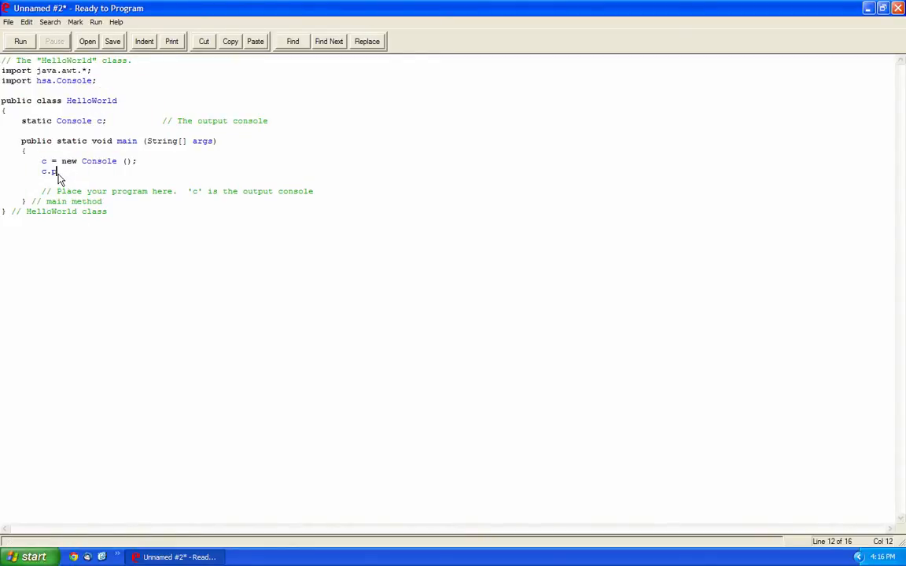
pyautogui.write('rintln("H')
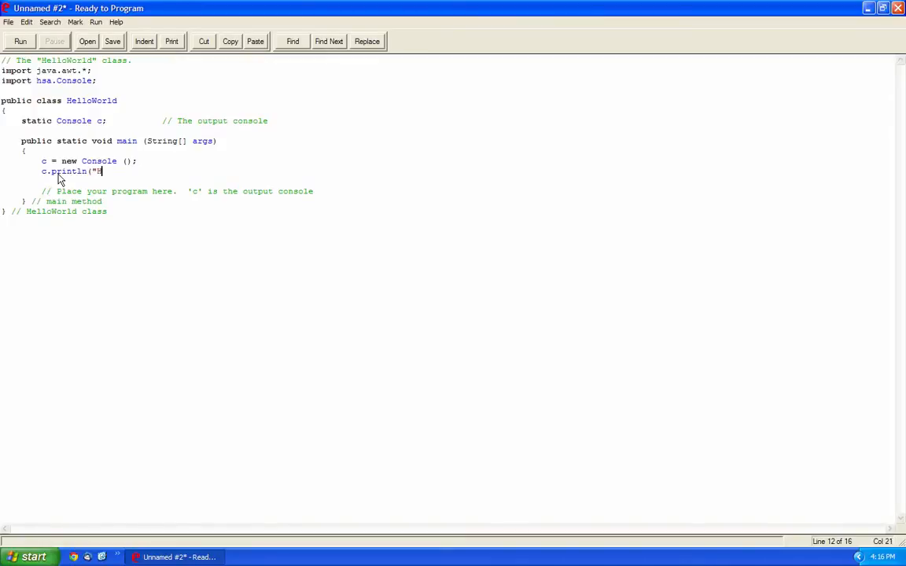
pyautogui.write('ello World");')
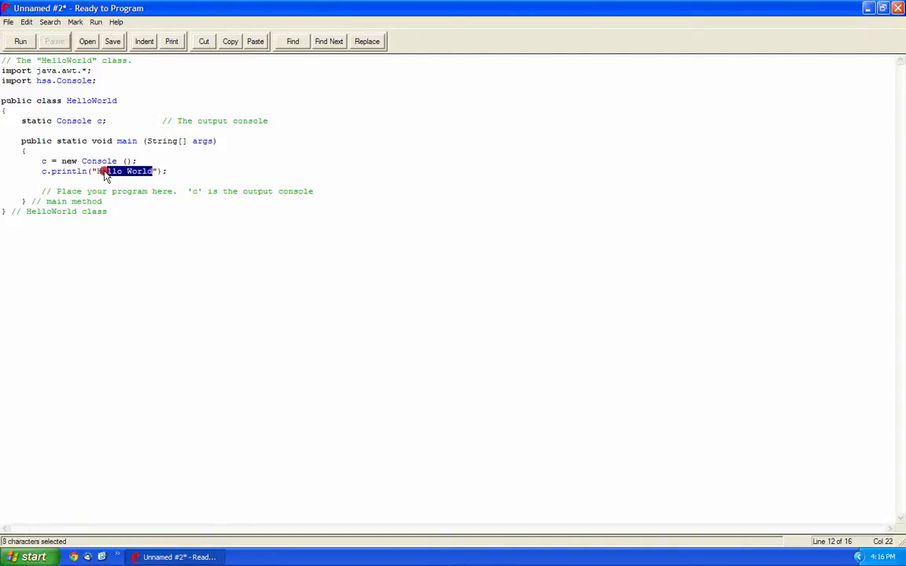
# - Highlight the println statement and the word println while explaining, then run it
pyautogui.click(40, 171)
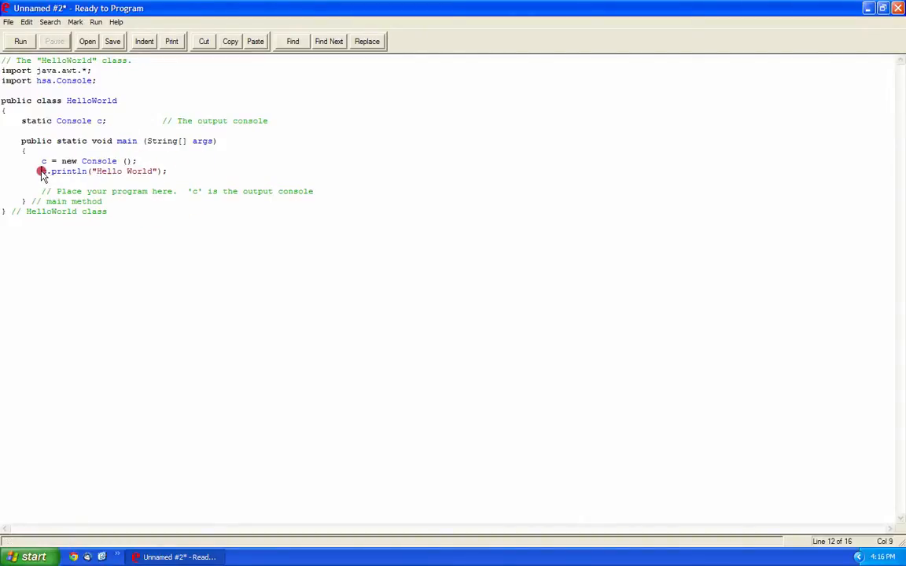
pyautogui.moveTo(41, 171); pyautogui.dragTo(167, 172)
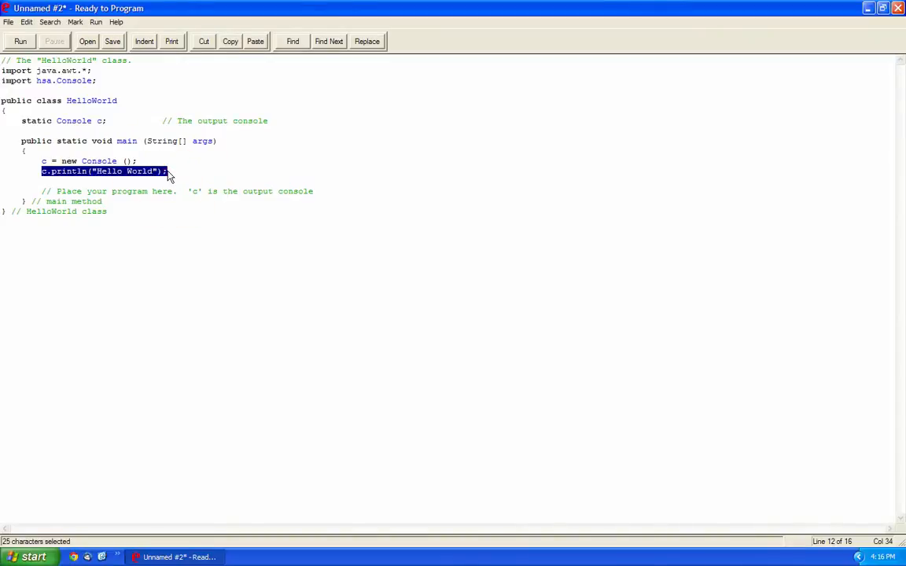
pyautogui.click(94, 171)
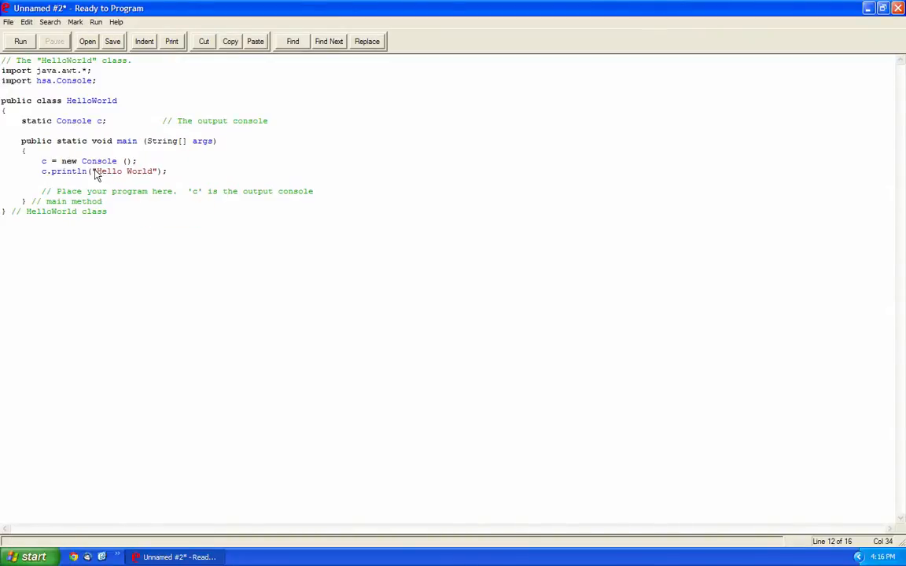
pyautogui.doubleClick(68, 172)
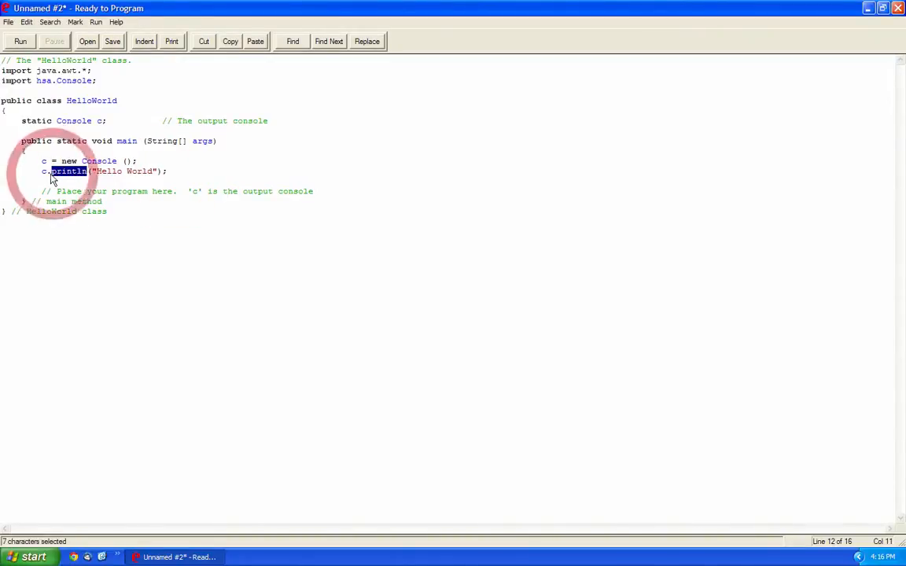
pyautogui.click(20, 40)
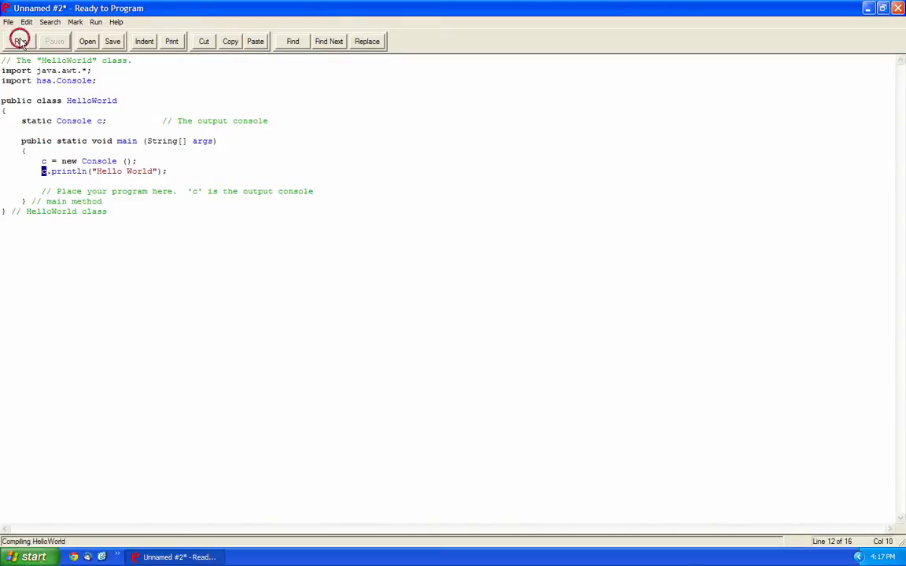
# - Run the program to show Hello World, including with the console renamed d, closing each output
pyautogui.click(19, 41)
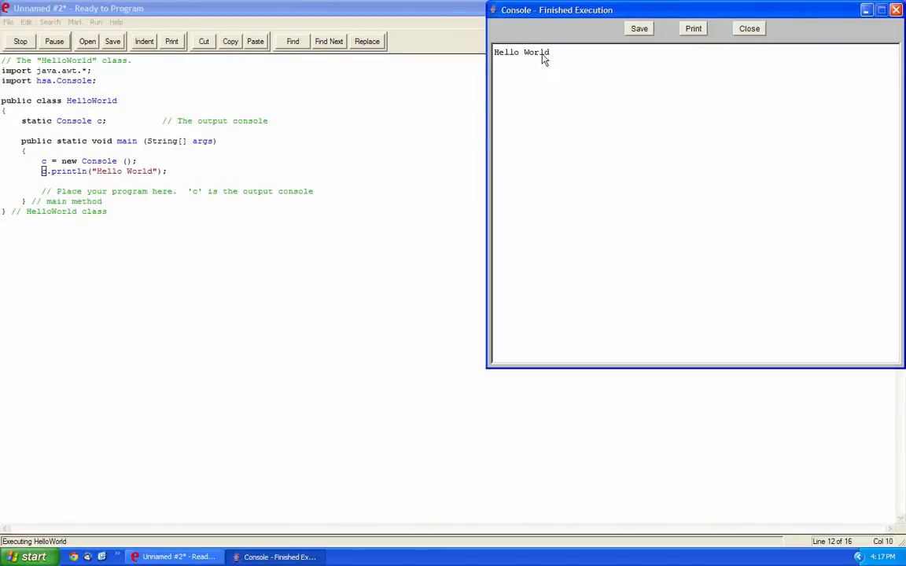
pyautogui.click(748, 28)
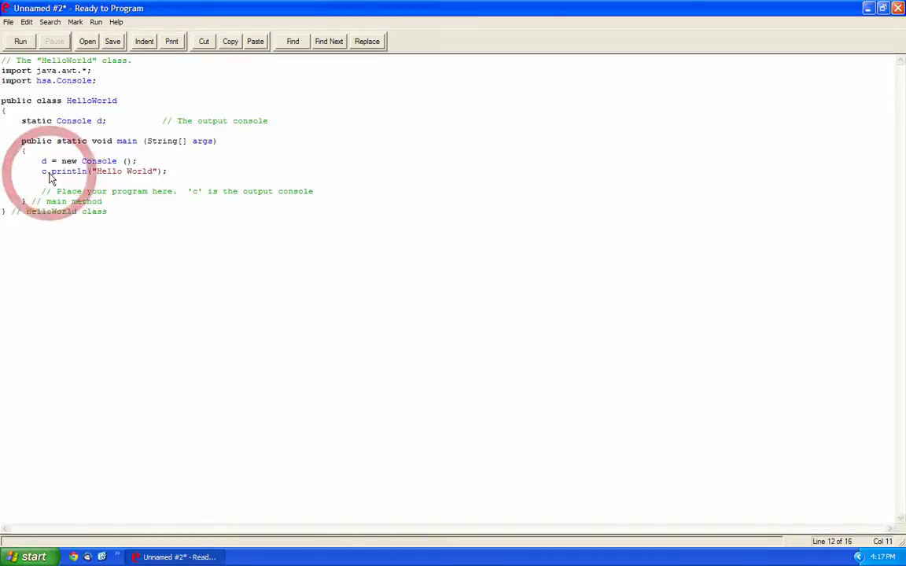
pyautogui.click(19, 41)
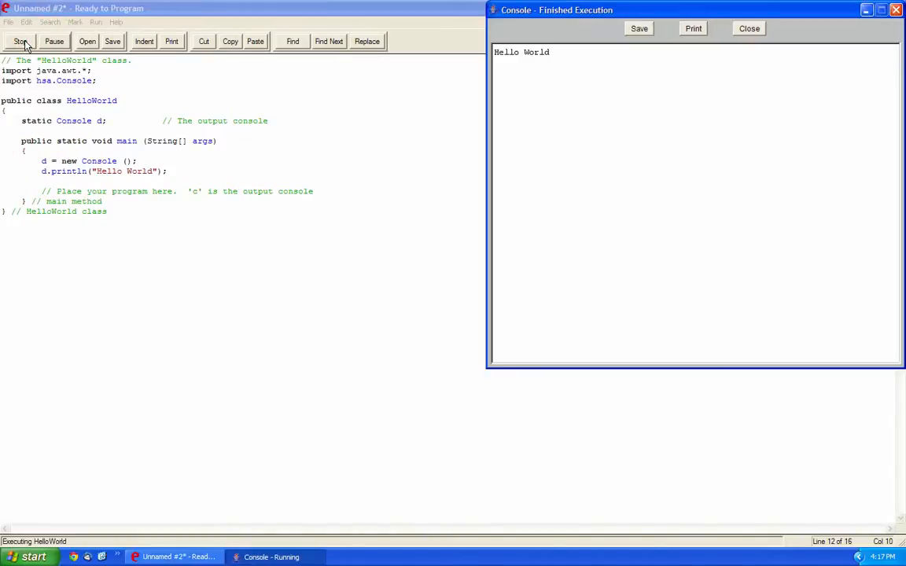
pyautogui.click(748, 28)
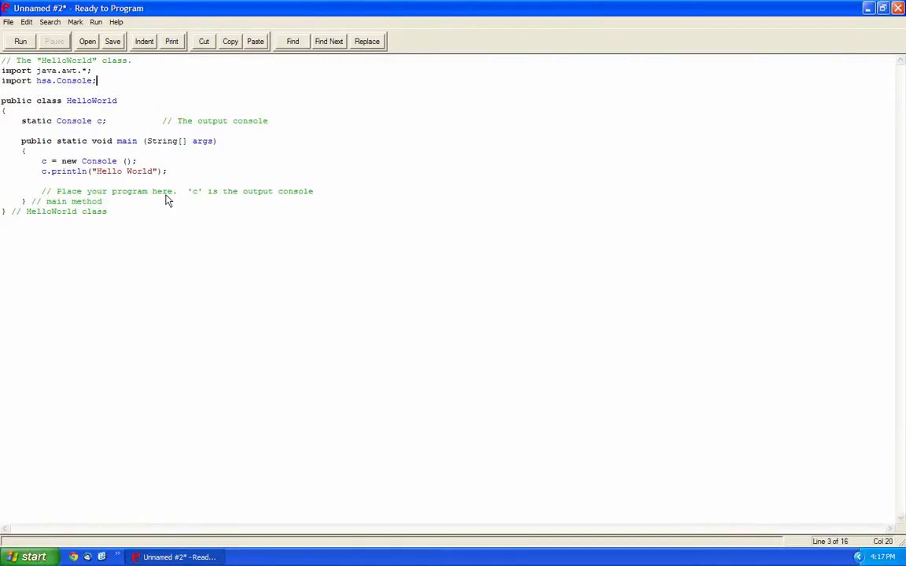
# - Add a System.out.println(c); line below the Hello World line
pyautogui.click(167, 171)
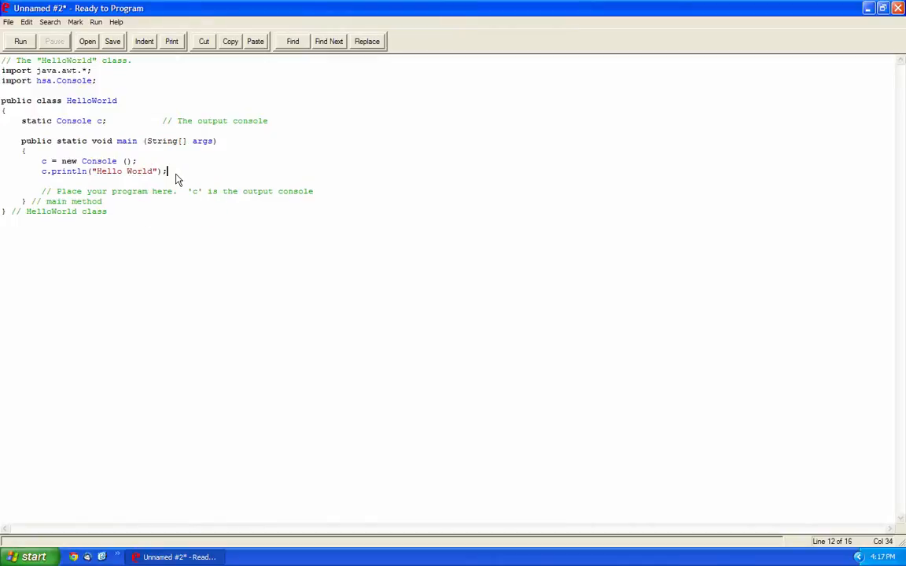
pyautogui.write('System.')
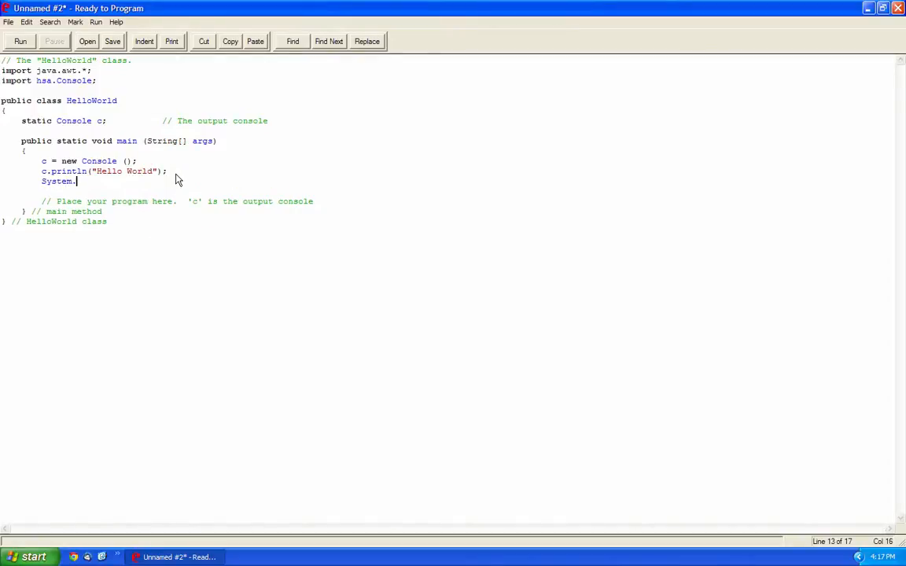
pyautogui.write('out.println(c')
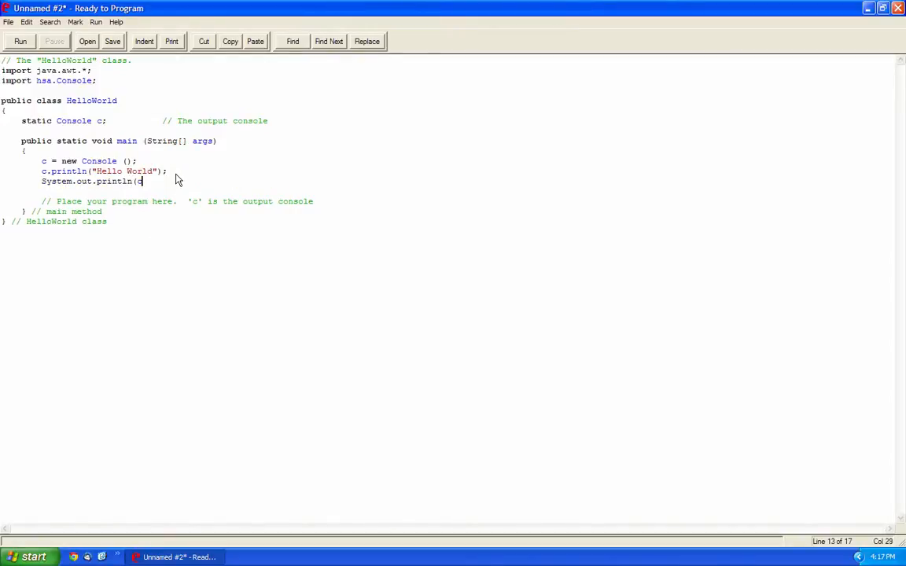
pyautogui.write(');')
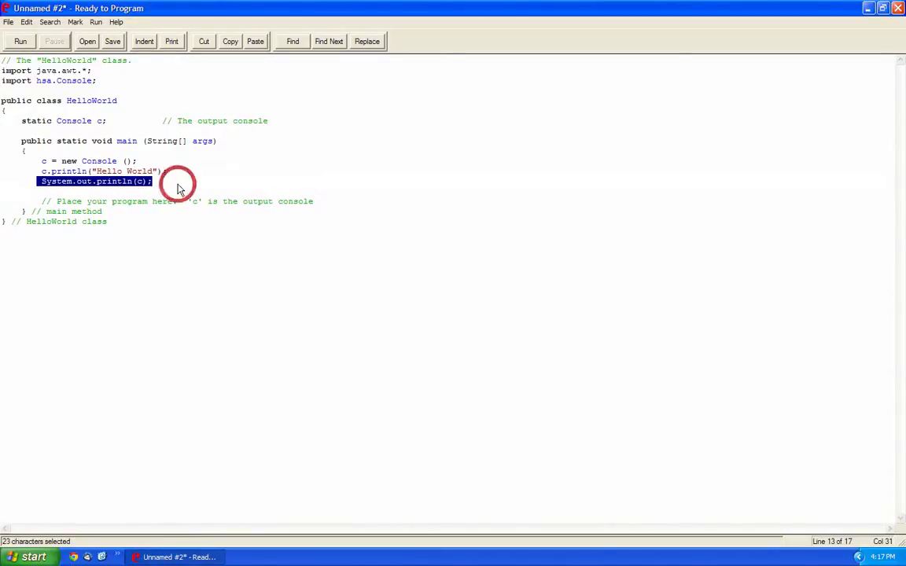
# - Run the program with the new line and select both print statements
pyautogui.click(20, 41)
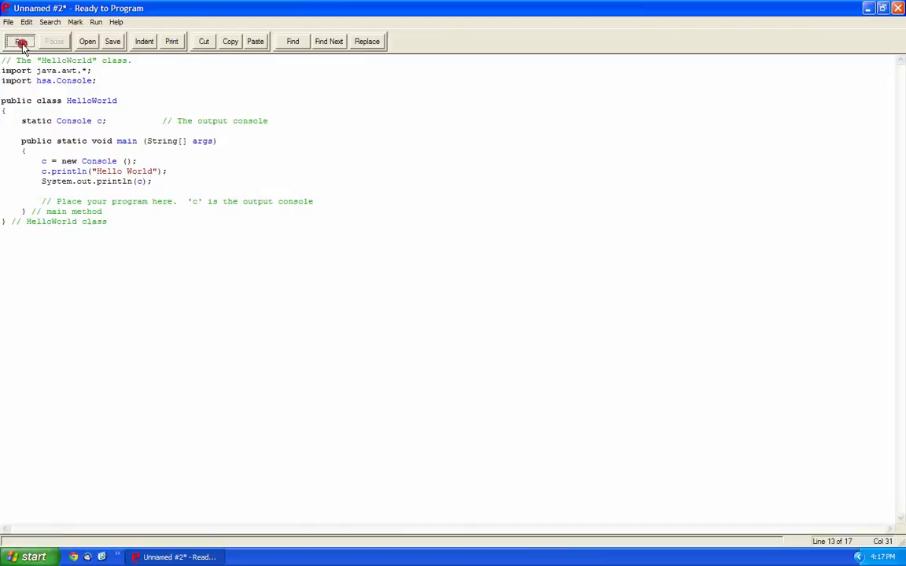
pyautogui.click(19, 41)
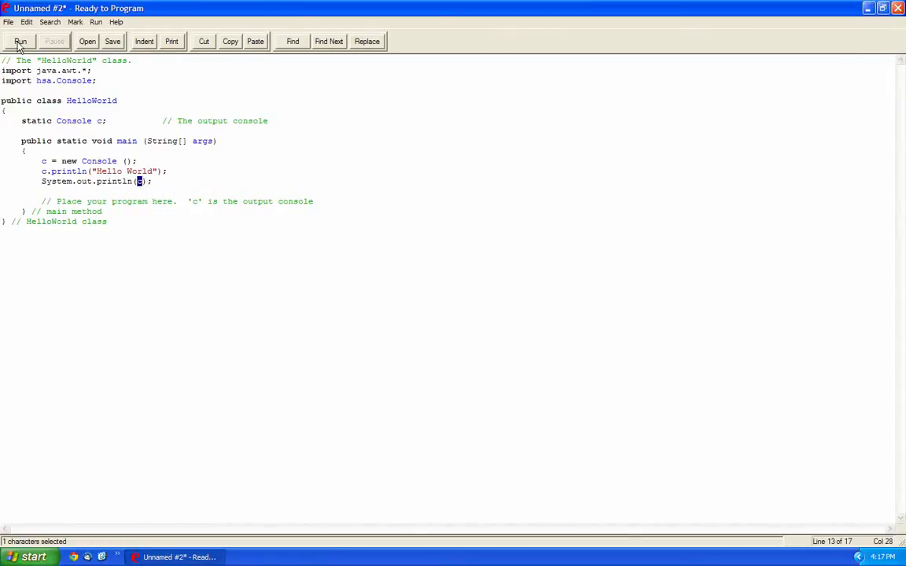
pyautogui.click(20, 41)
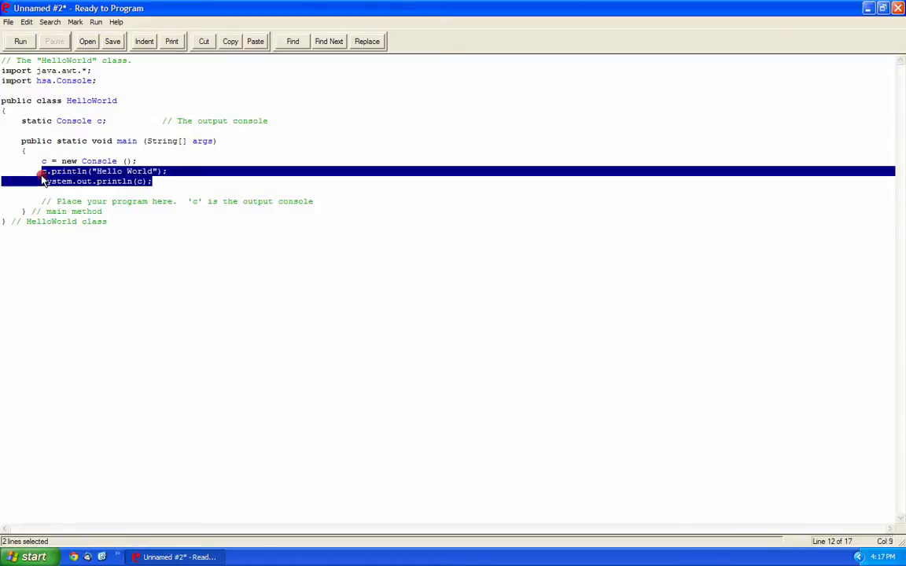
pyautogui.click(175, 189)
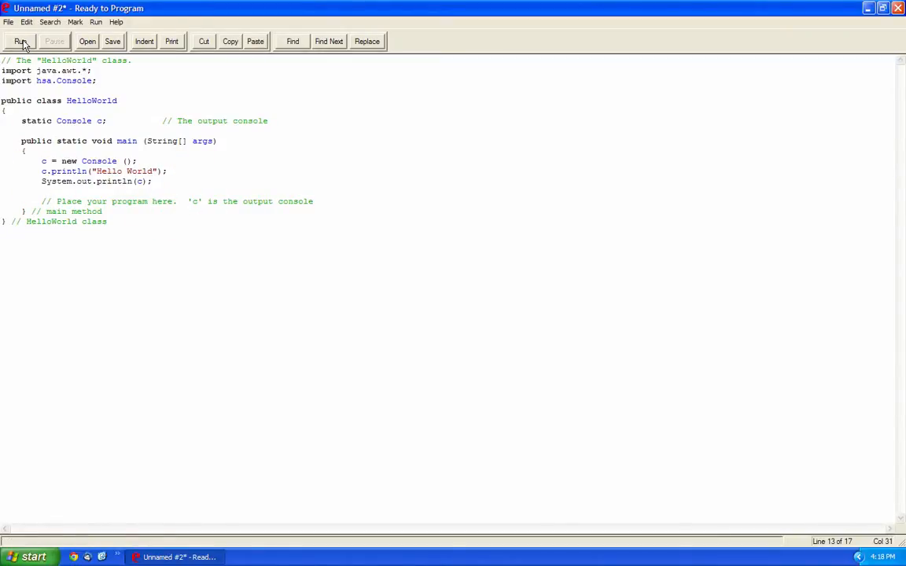
# - Cancel the Open and Save dialogs, then auto-indent the whole program with Indent
pyautogui.click(87, 41)
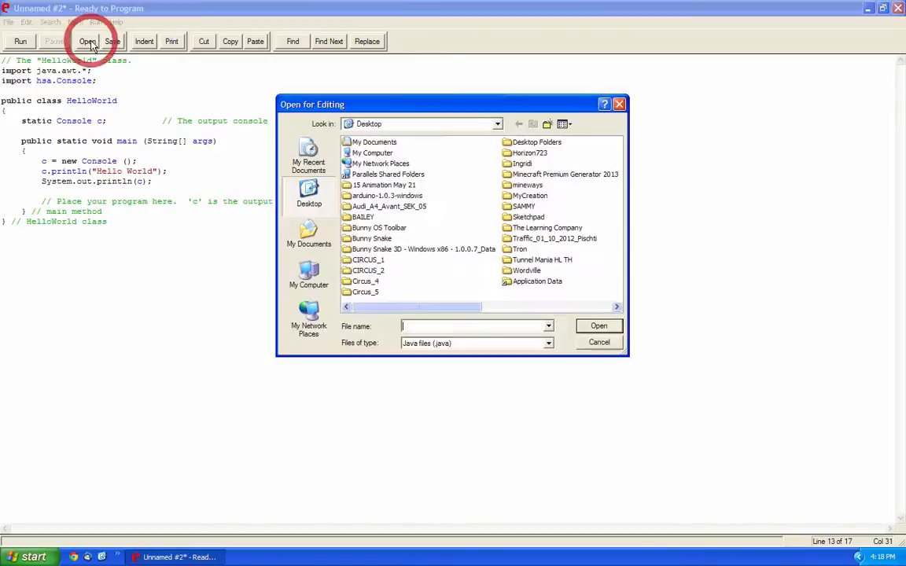
pyautogui.click(598, 341)
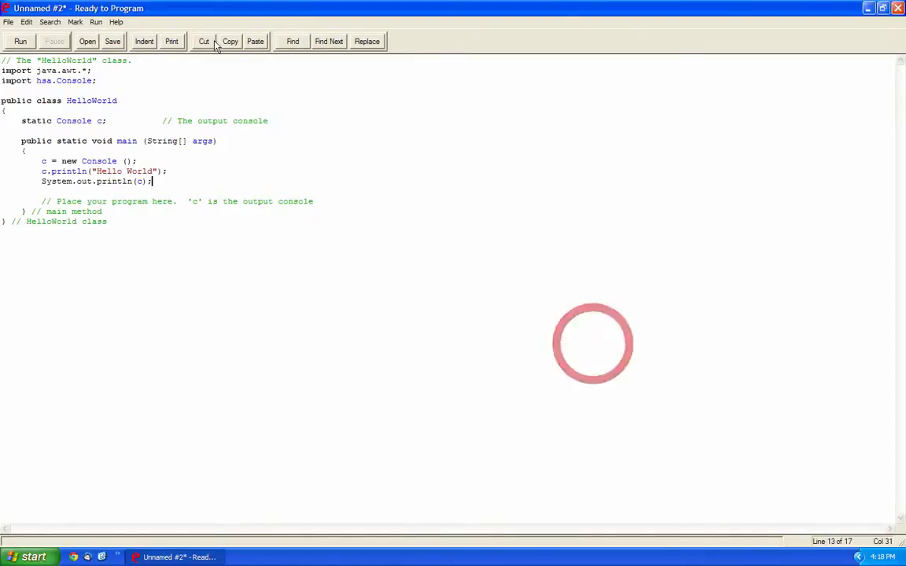
pyautogui.click(112, 41)
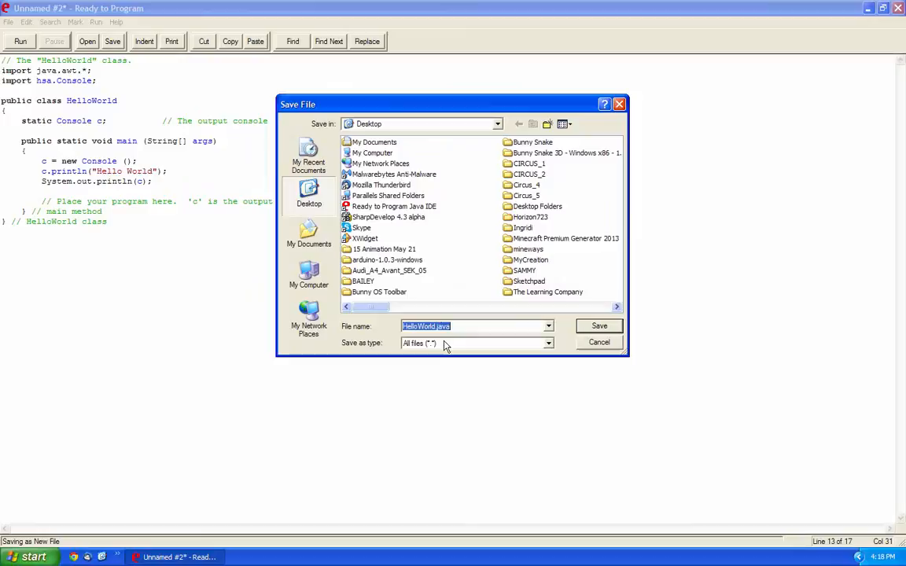
pyautogui.click(600, 342)
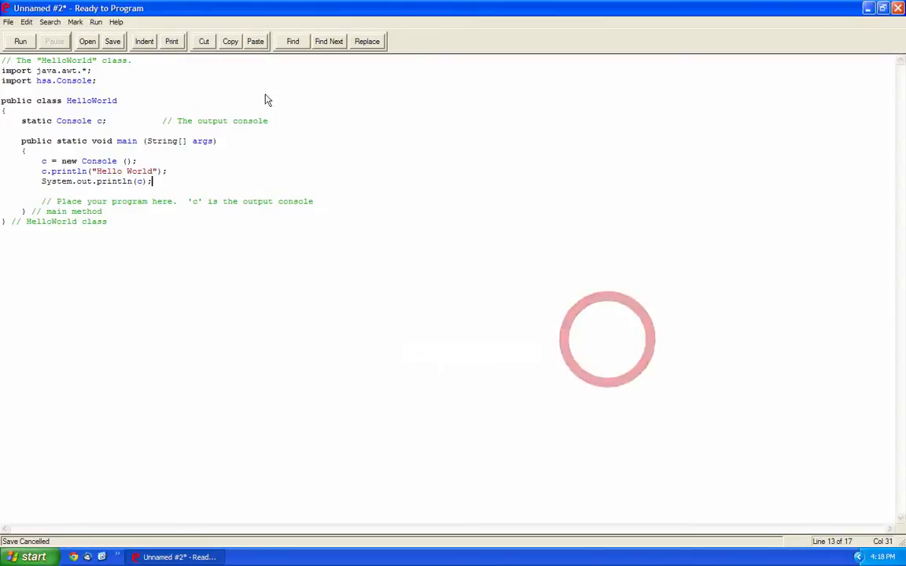
pyautogui.click(144, 41)
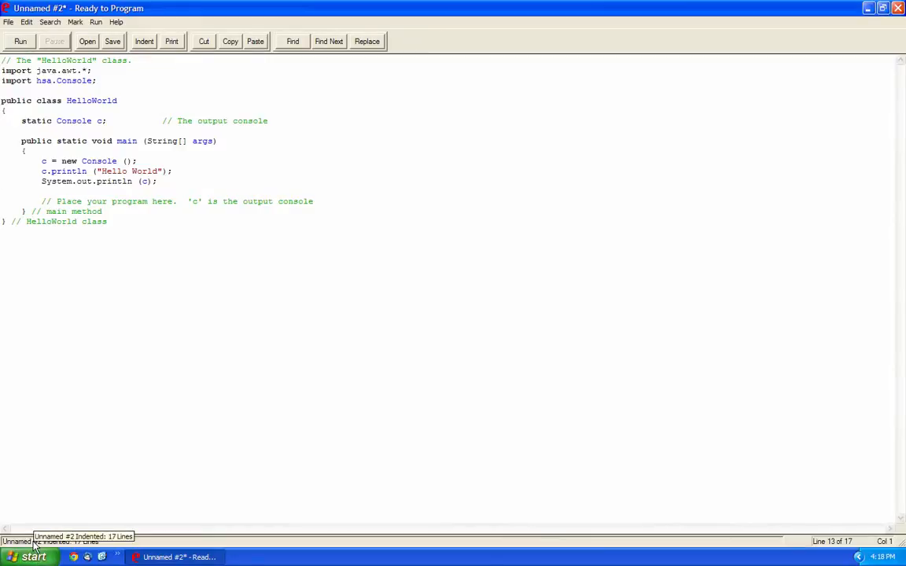
pyautogui.moveTo(213, 33)
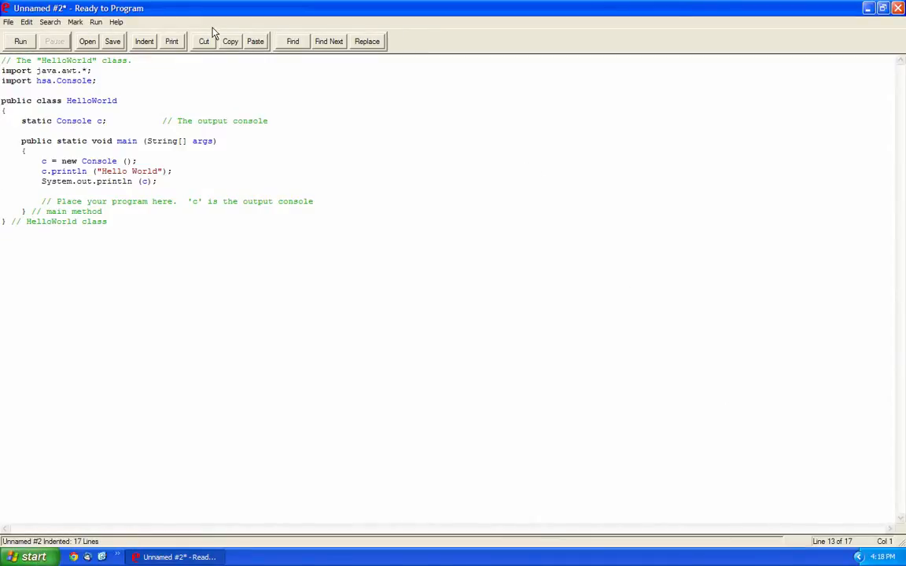
# - Cancel the print dialog and place the editing point on the main method comment
pyautogui.click(172, 41)
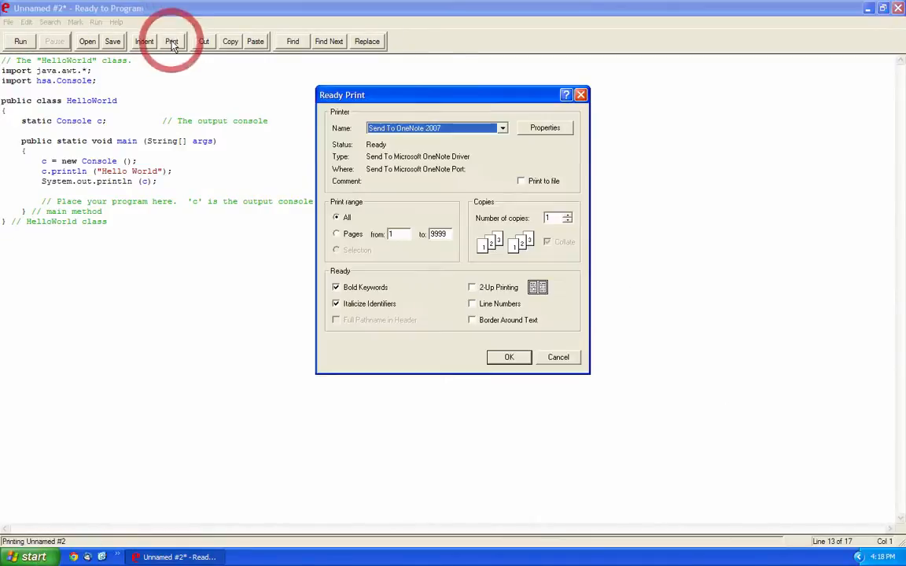
pyautogui.click(557, 357)
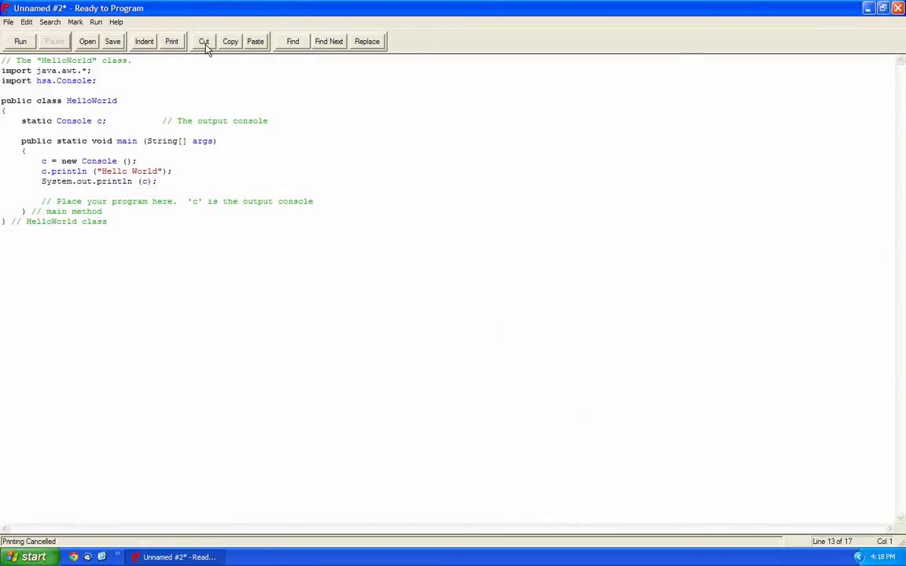
pyautogui.moveTo(292, 41)
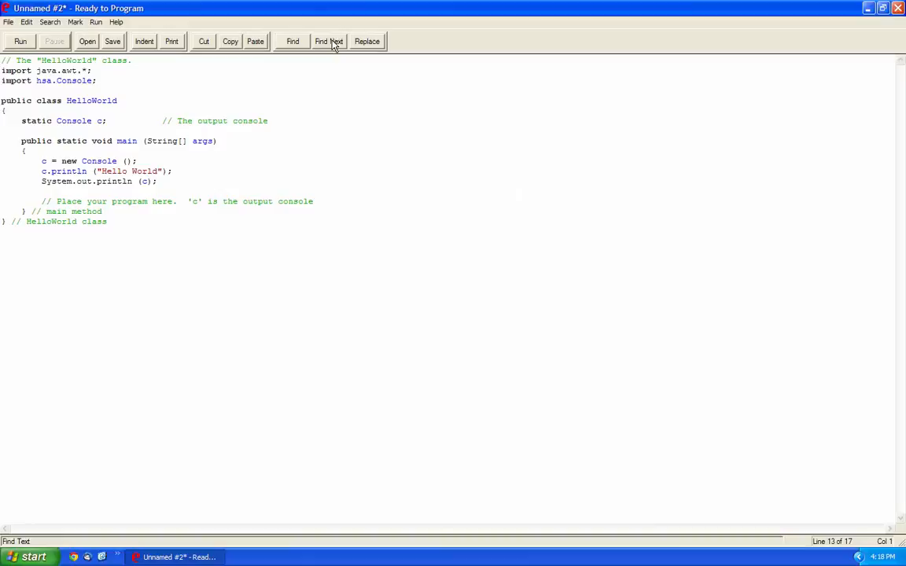
pyautogui.click(75, 21)
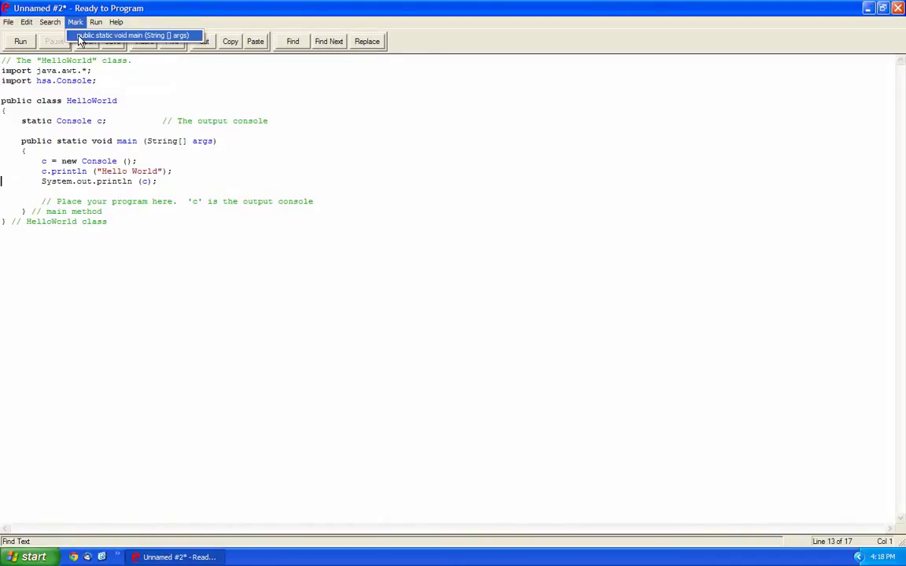
pyautogui.click(118, 206)
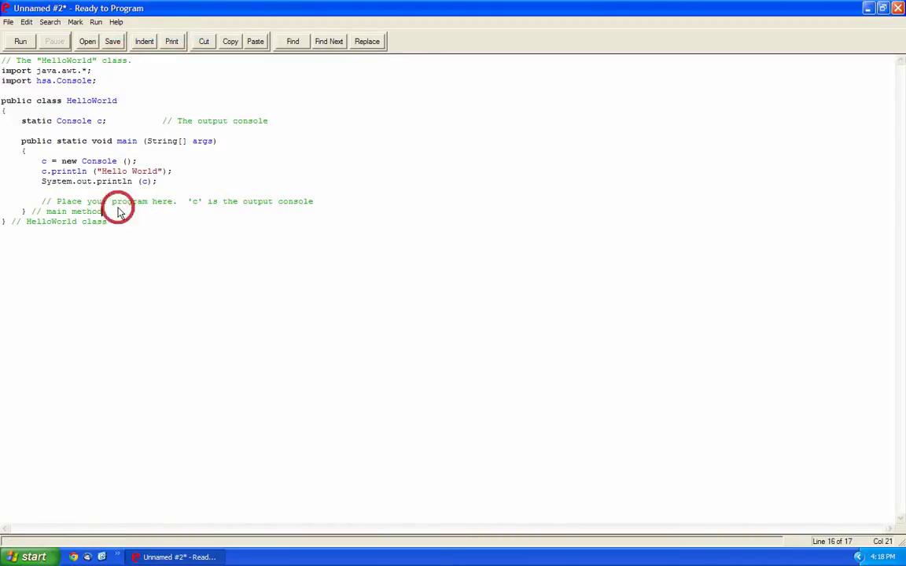
# - Browse the Search, Run and File menus, then dismiss them without choosing a command
pyautogui.click(48, 21)
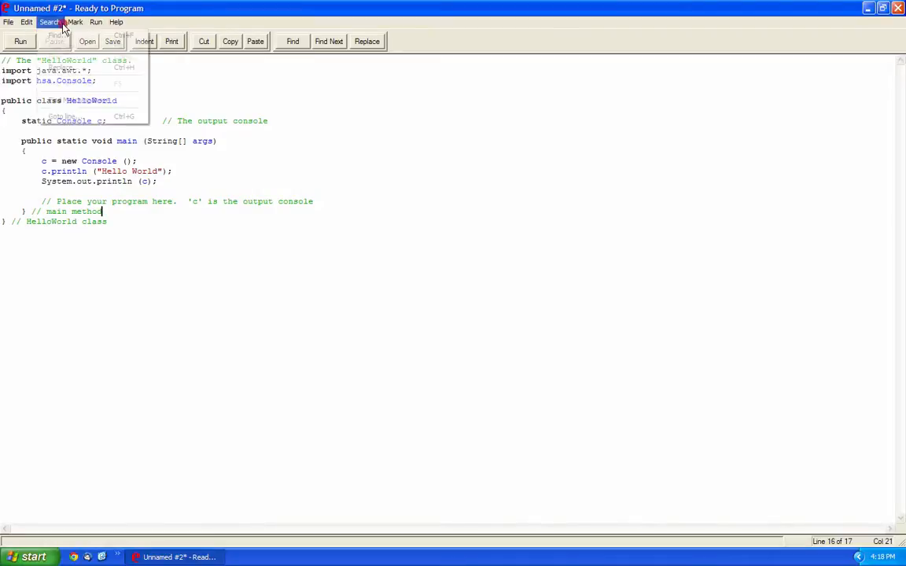
pyautogui.click(95, 21)
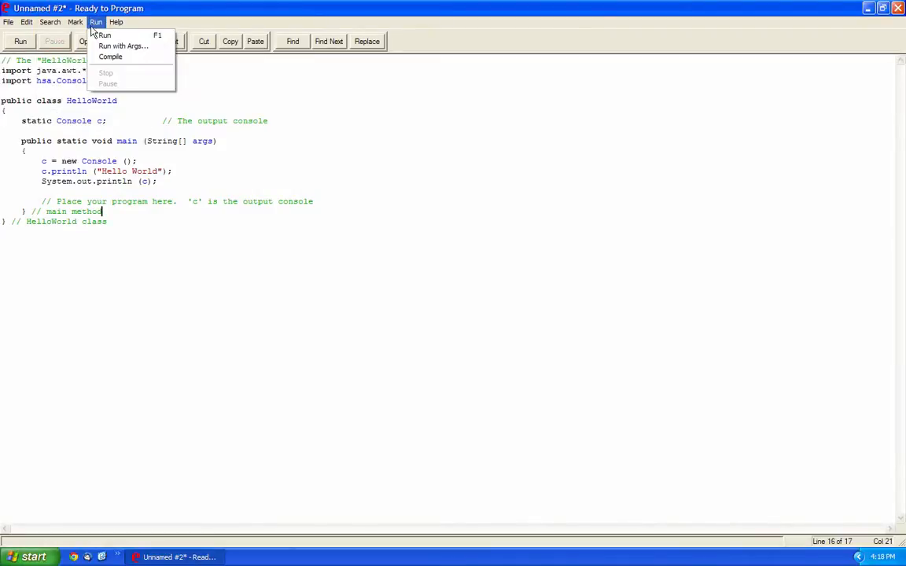
pyautogui.click(49, 21)
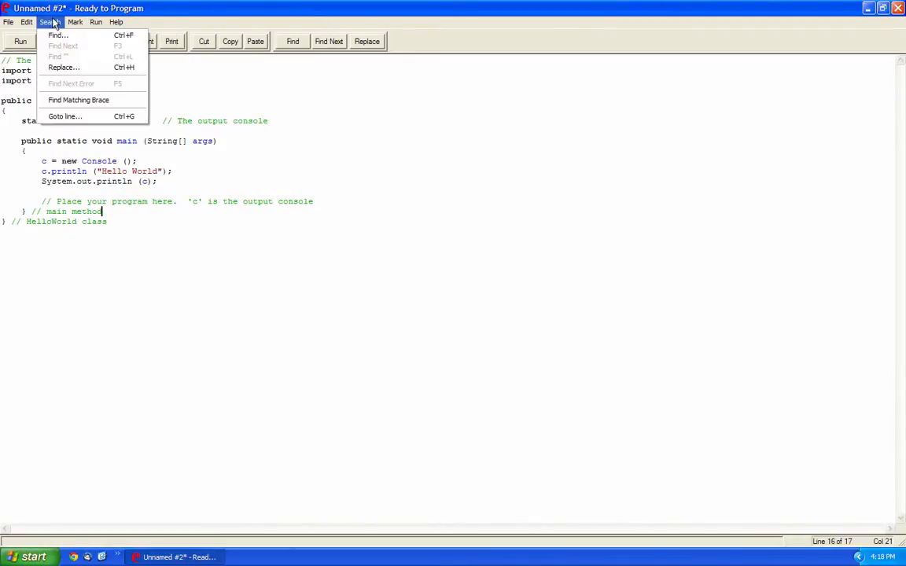
pyautogui.click(9, 21)
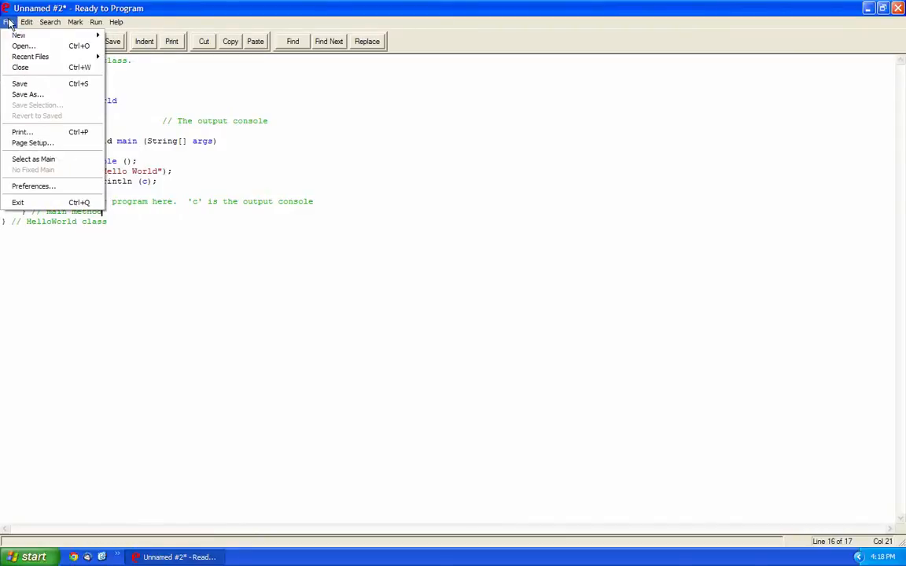
pyautogui.click(157, 206)
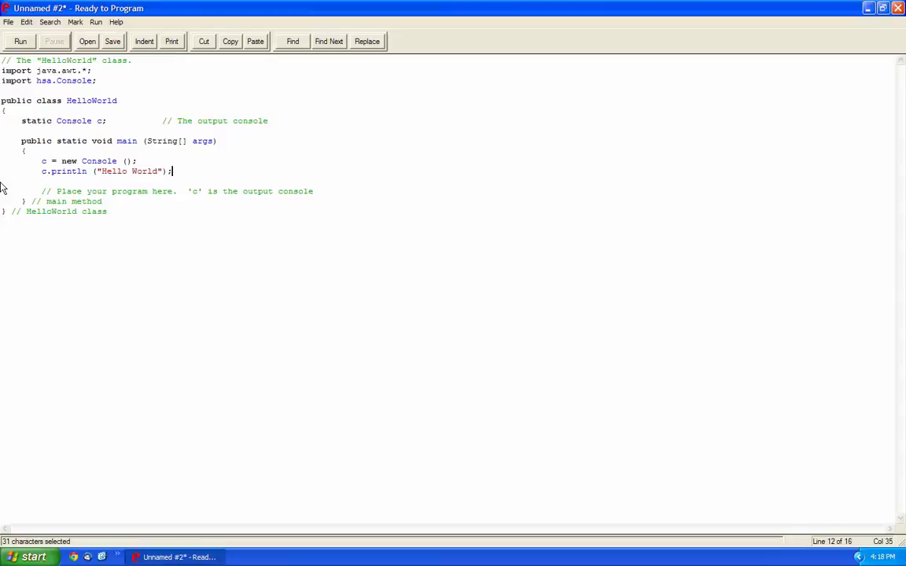
# - Add a c.println(" Hi"); line after the Hello World statement
pyautogui.doubleClick(69, 171)
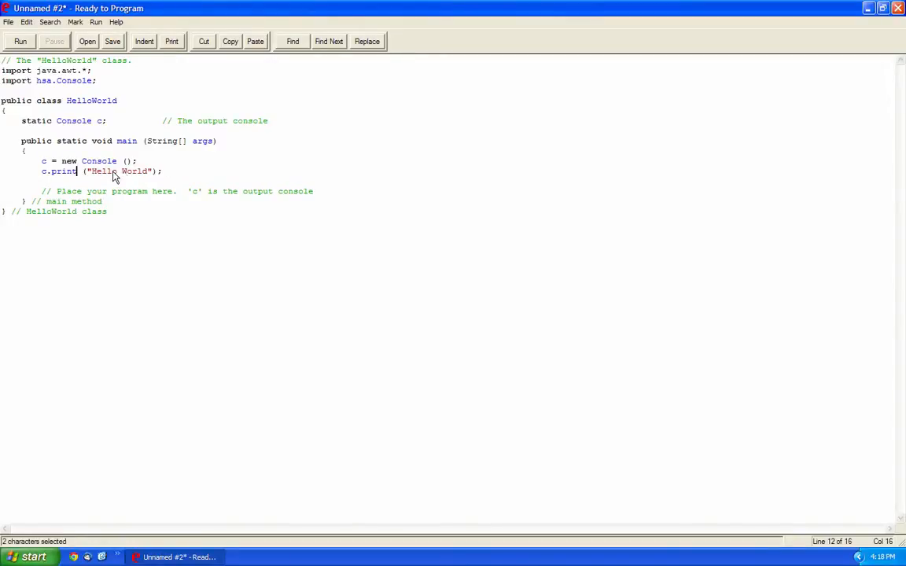
pyautogui.click(164, 171)
pyautogui.write('c.printl')
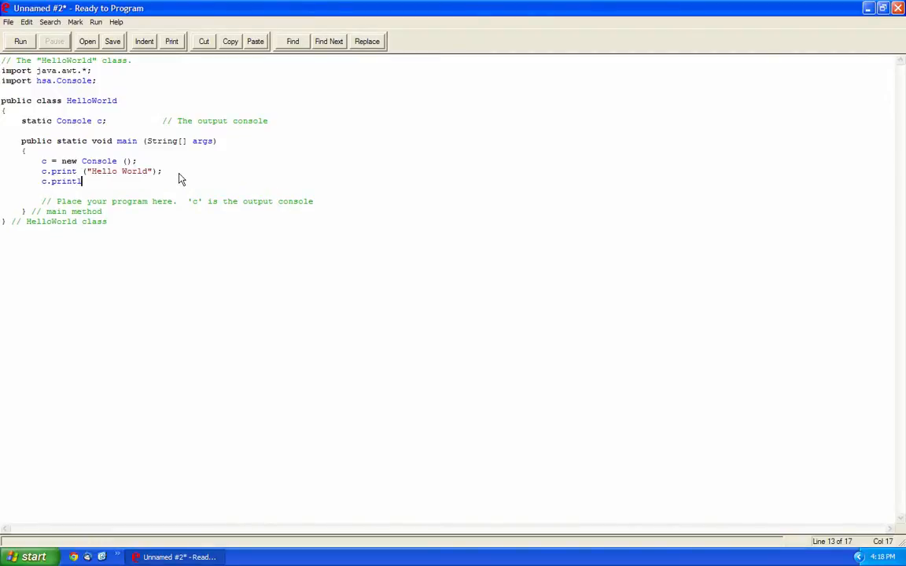
pyautogui.write('n("')
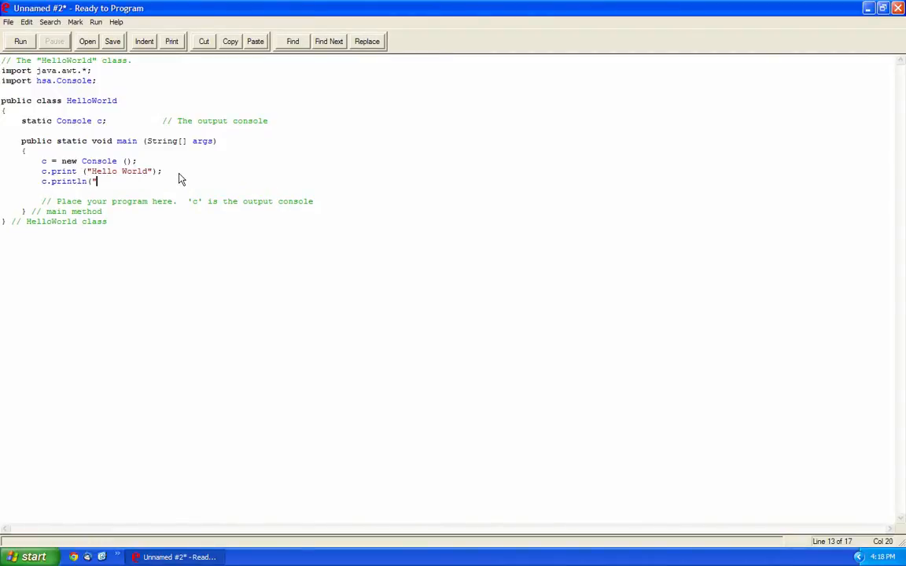
pyautogui.write('Hi")l')
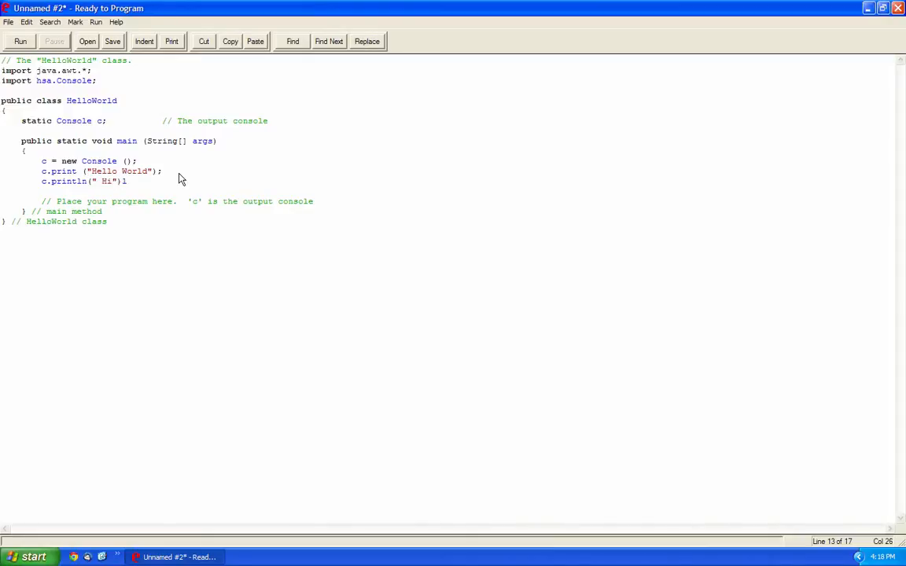
# - Run the program to compare print and println output, then close the console
pyautogui.click(19, 41)
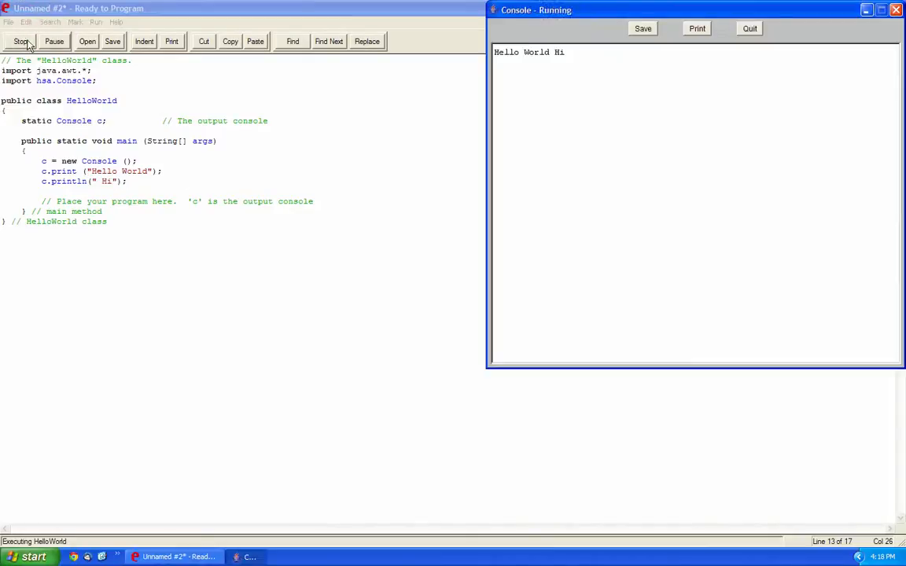
pyautogui.click(748, 28)
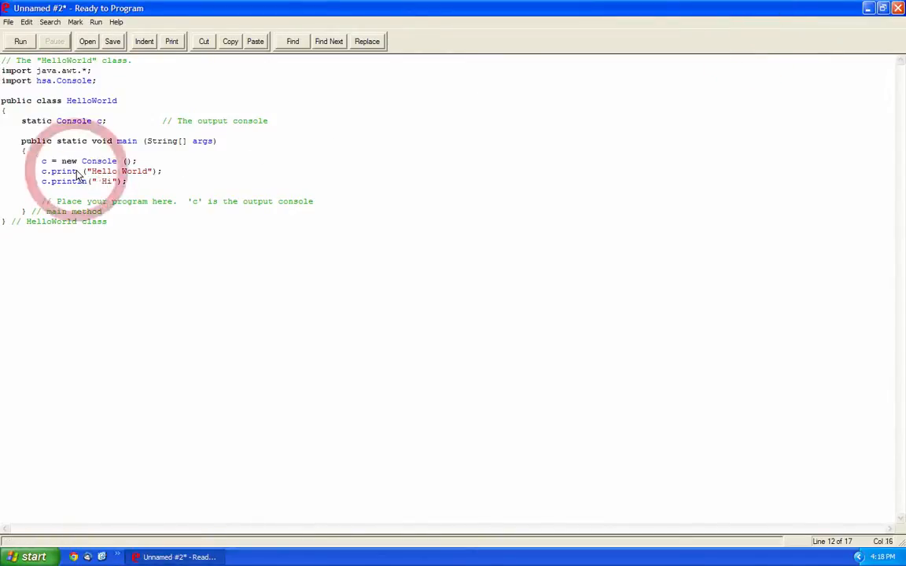
pyautogui.click(19, 41)
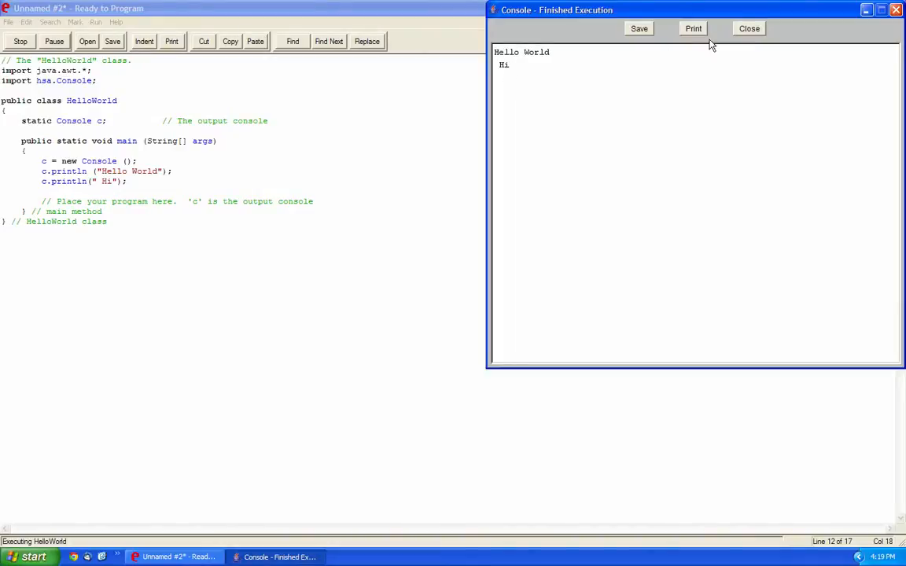
# - Run once with c.print and once with both println calls printing "Hi", closing each console
pyautogui.click(748, 28)
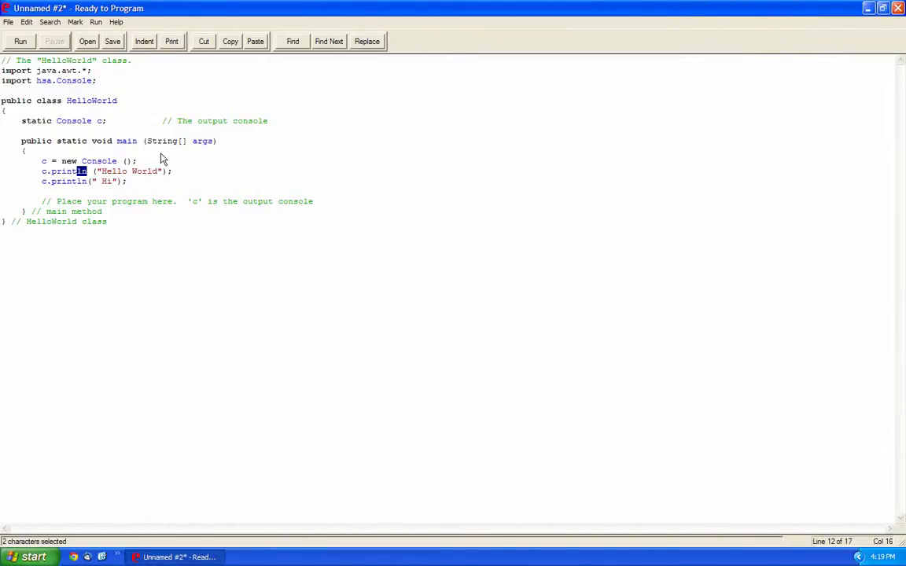
pyautogui.moveTo(149, 198)
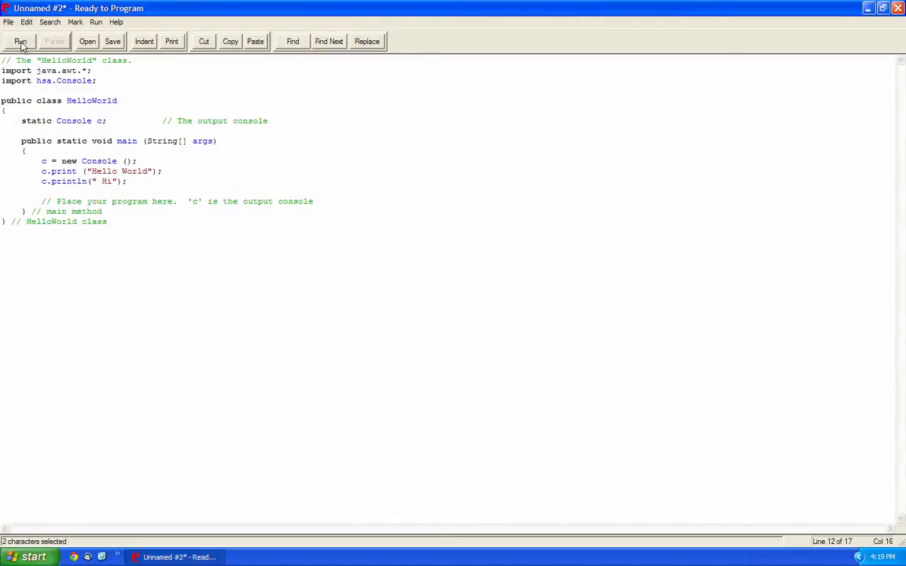
pyautogui.click(20, 41)
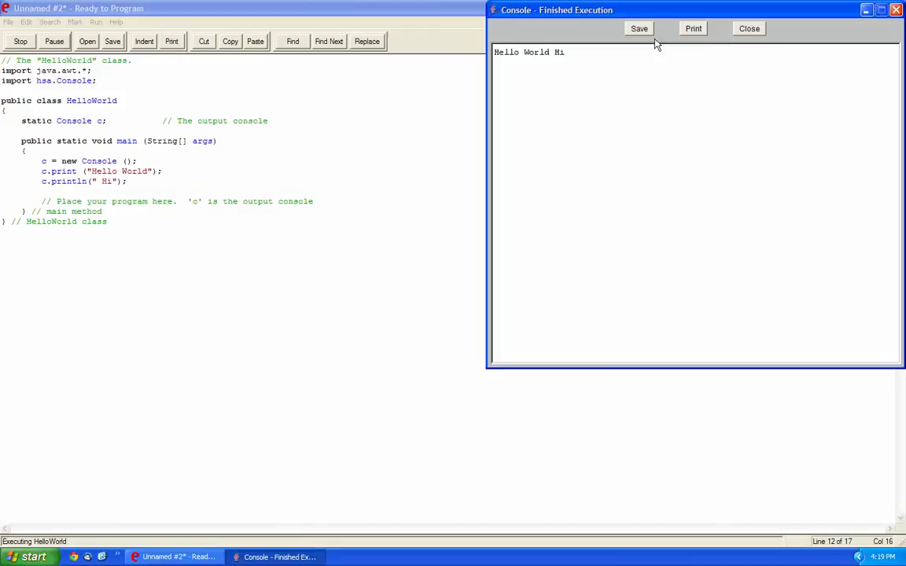
pyautogui.click(748, 28)
pyautogui.write('ln')
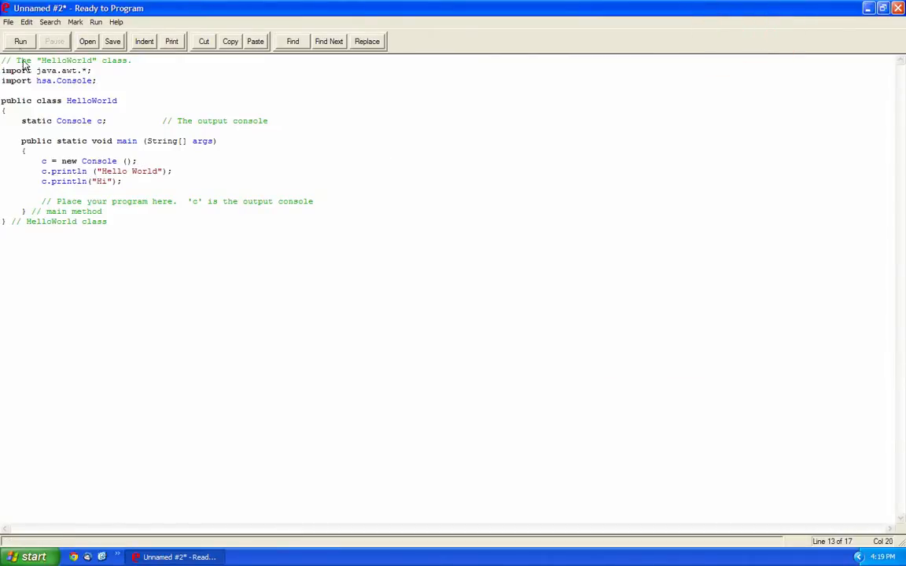
pyautogui.click(20, 41)
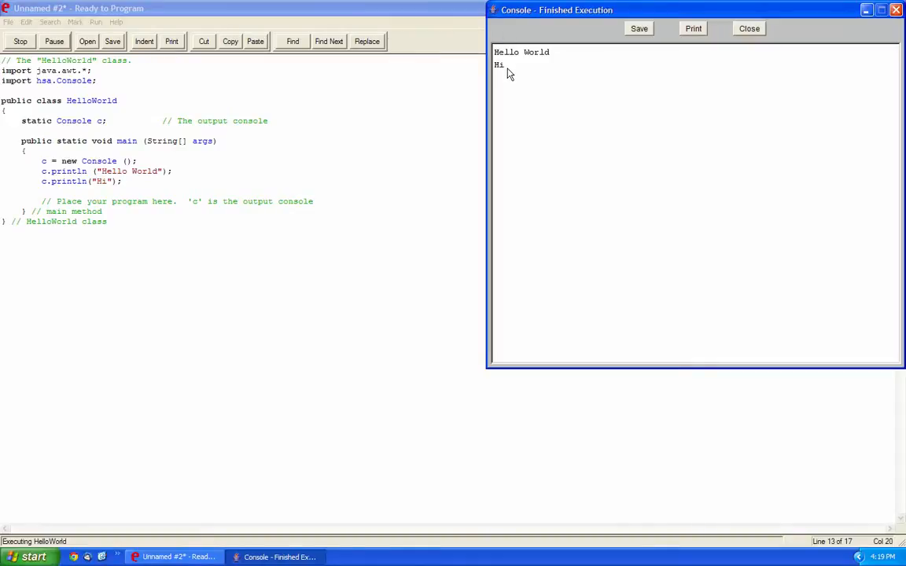
pyautogui.click(748, 28)
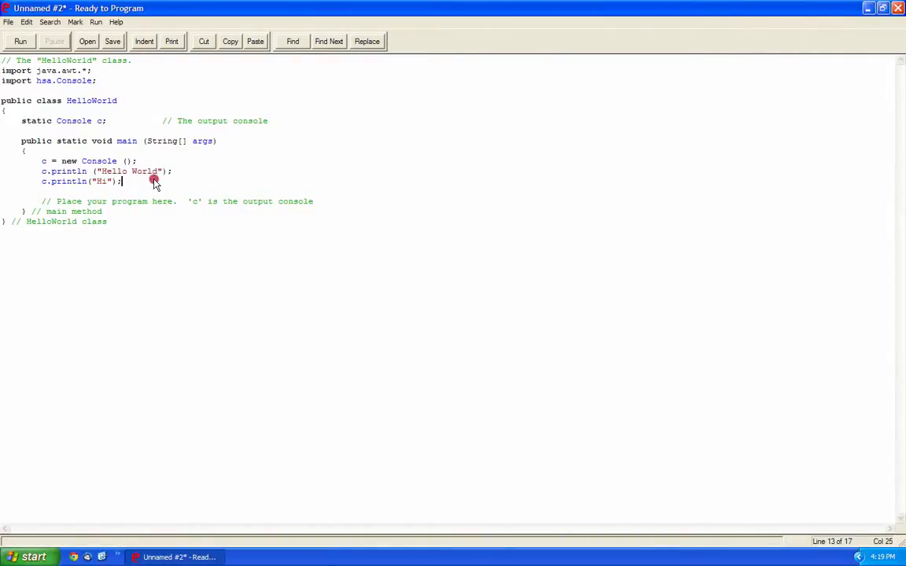
pyautogui.moveTo(168, 175)
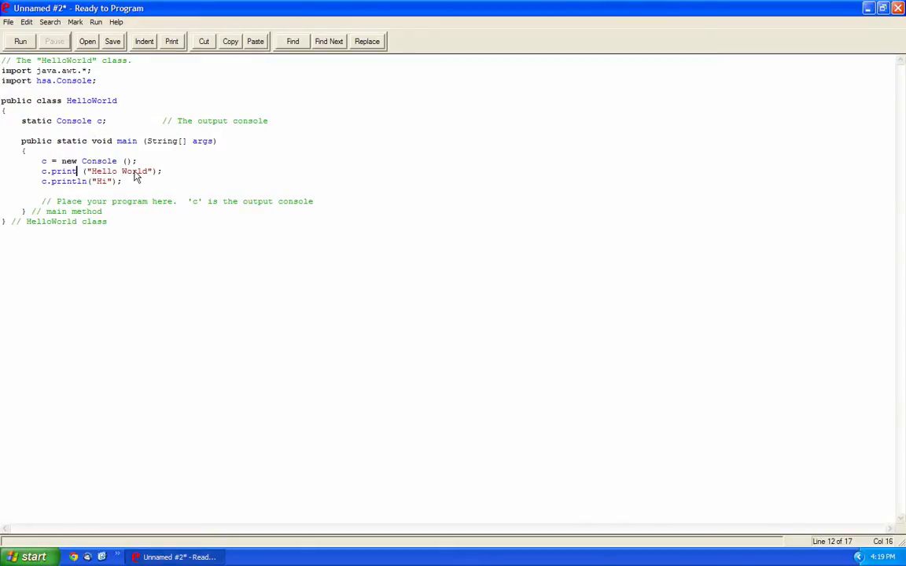
# - Run Hello World with field width 12 and view the padded gap before Hi
pyautogui.write(', 12')
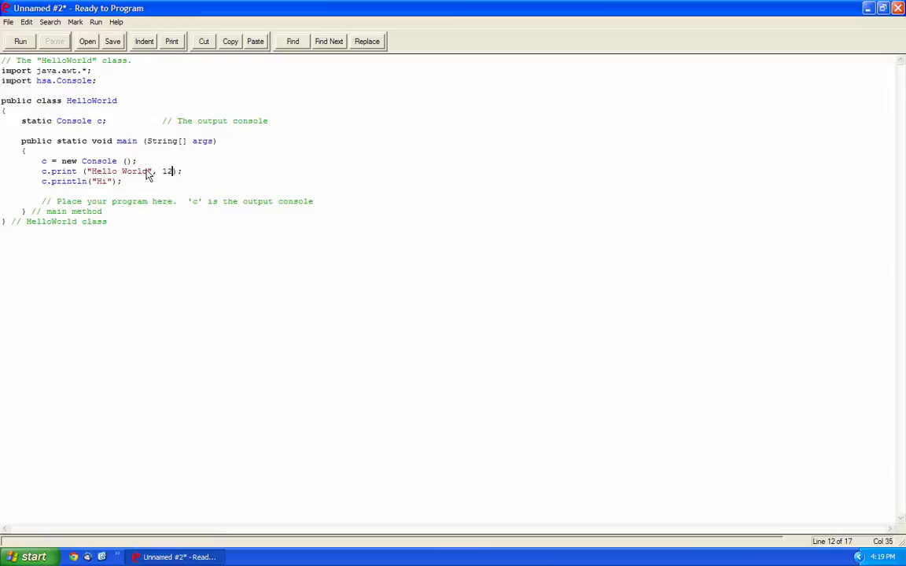
pyautogui.click(20, 41)
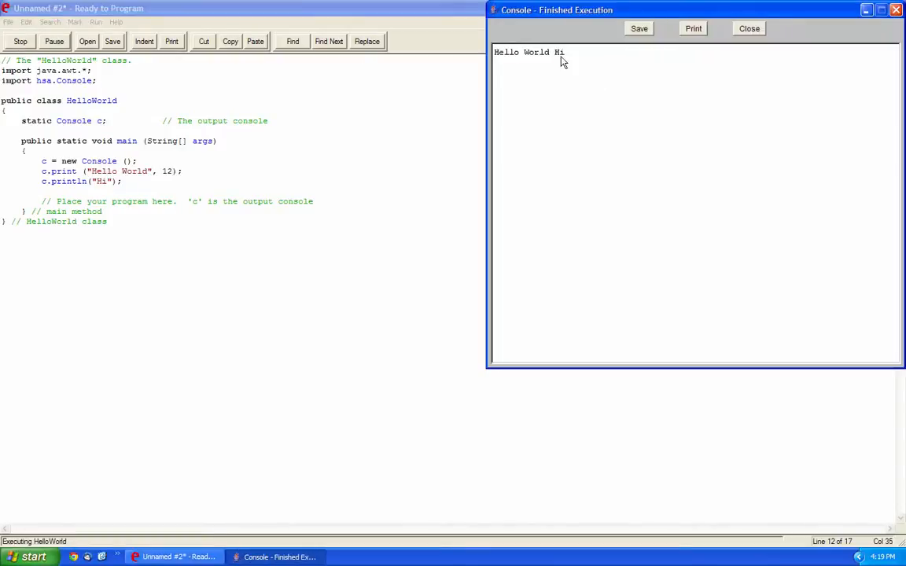
pyautogui.click(748, 28)
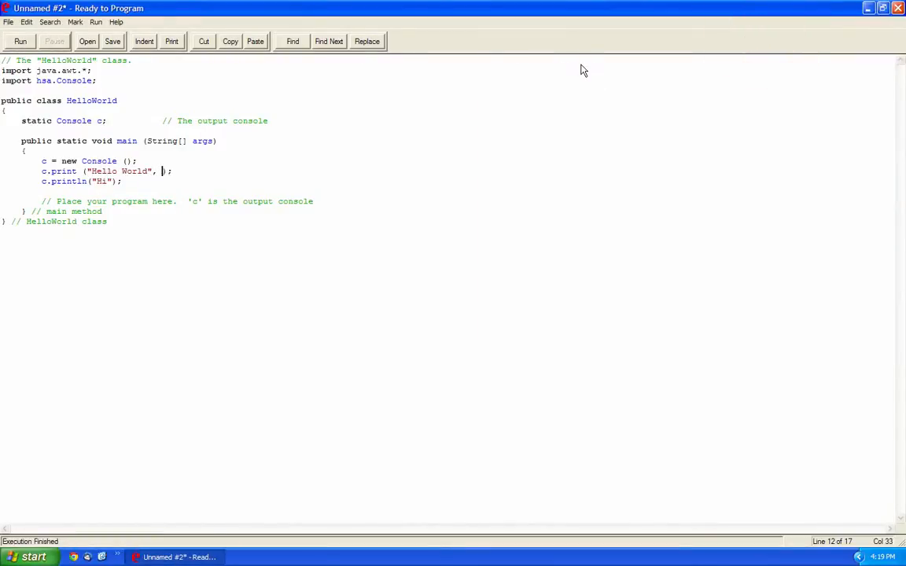
# - Widen the field width to 20, run again to see the larger gap, then select the arguments
pyautogui.write('20')
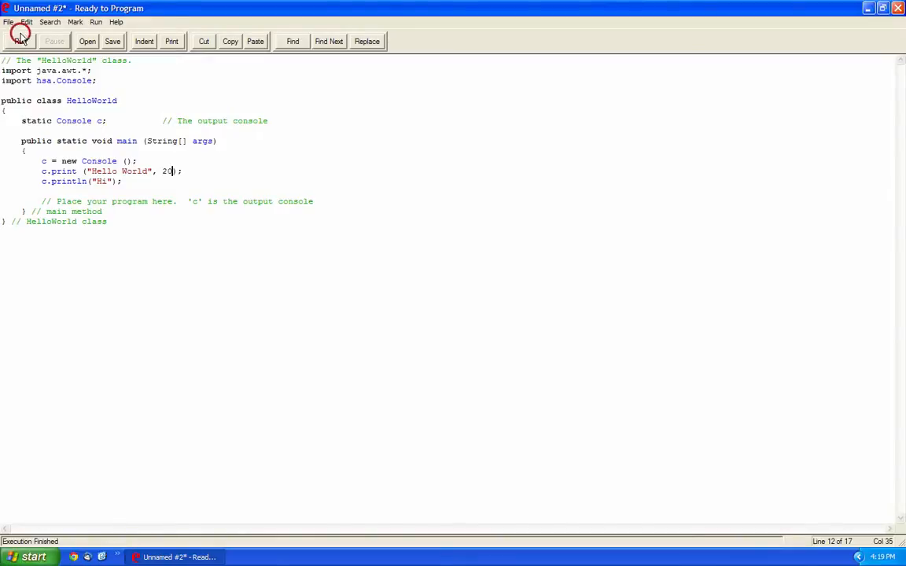
pyautogui.click(20, 41)
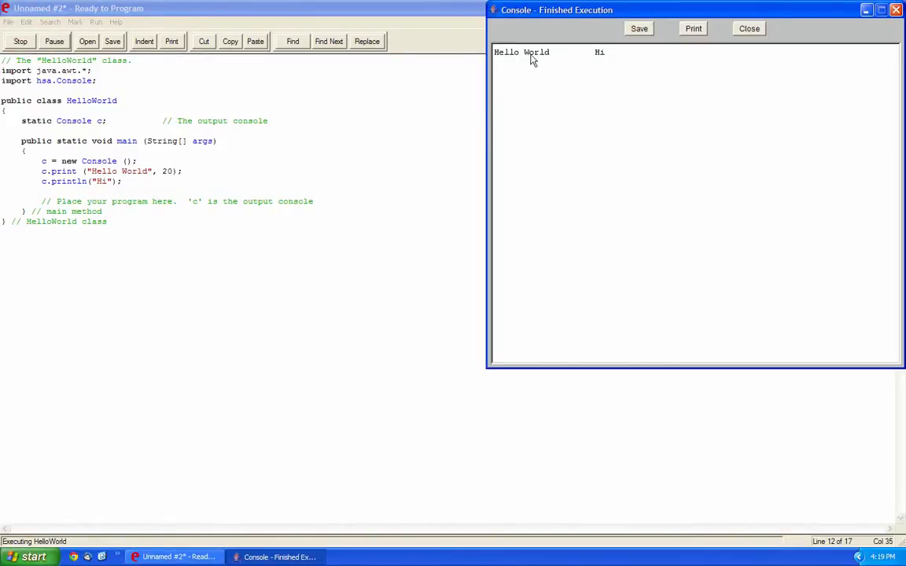
pyautogui.moveTo(497, 58)
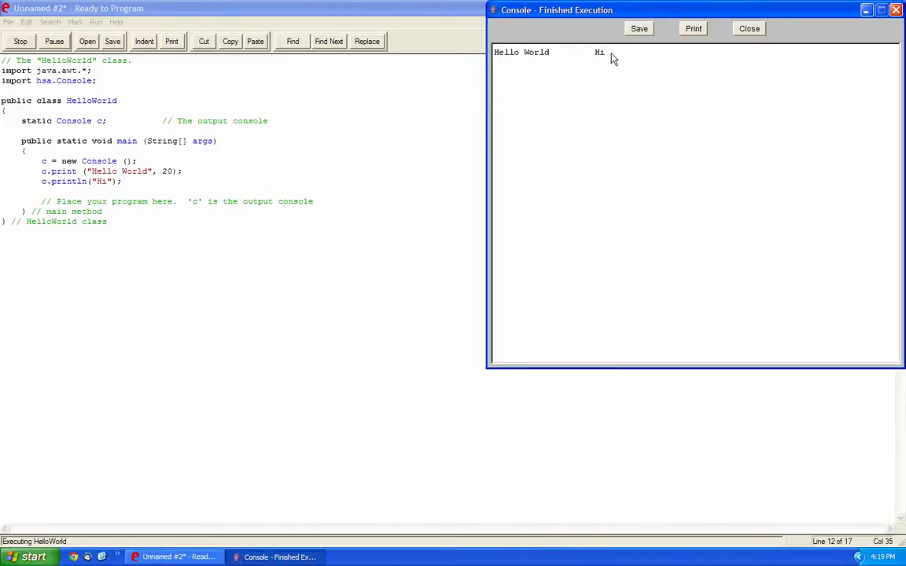
pyautogui.click(748, 29)
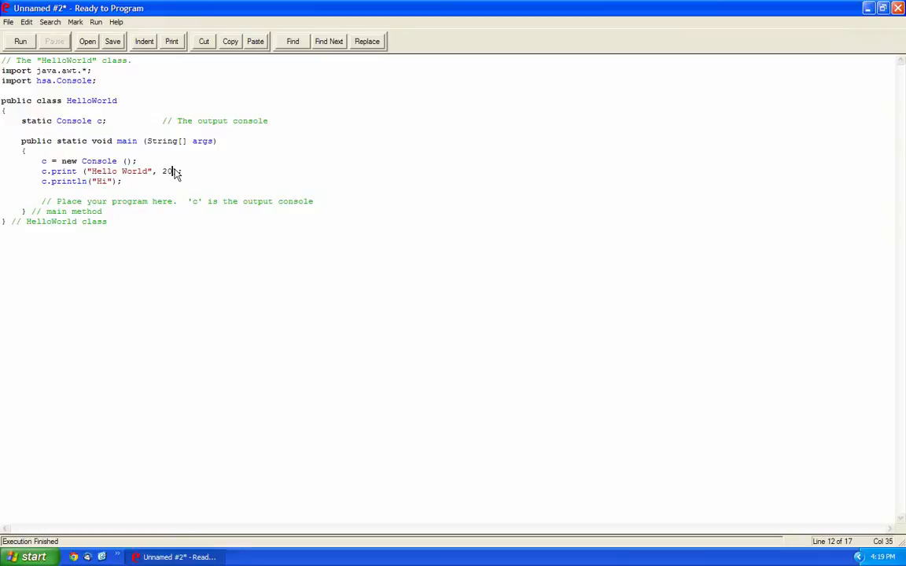
pyautogui.moveTo(177, 171); pyautogui.dragTo(79, 171)
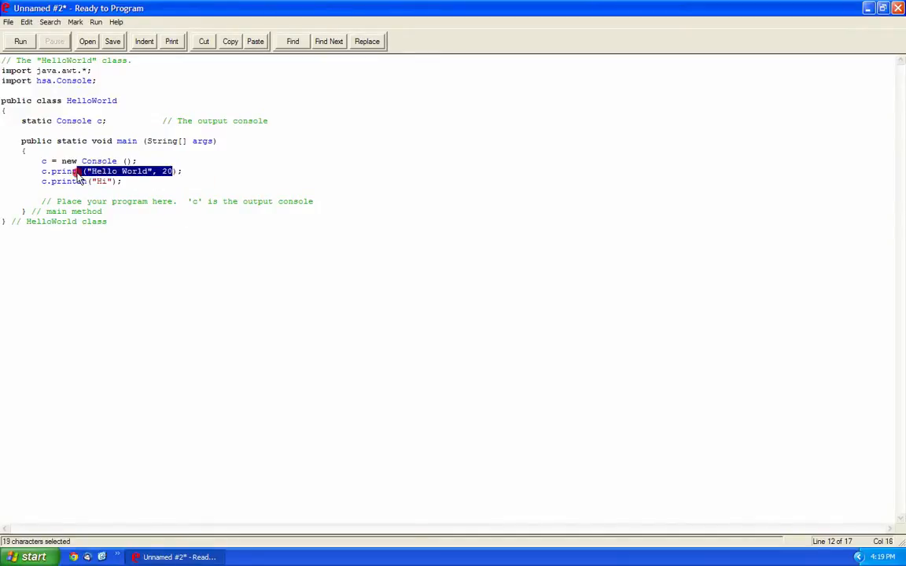